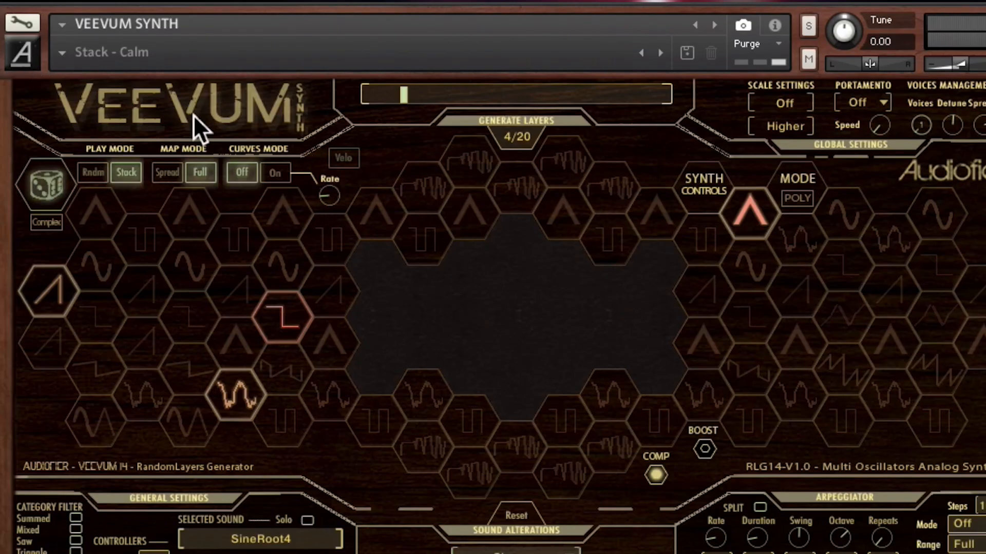
Scroll down the waveform grid and select a hexagon to add a layer.
scroll("down", 3)
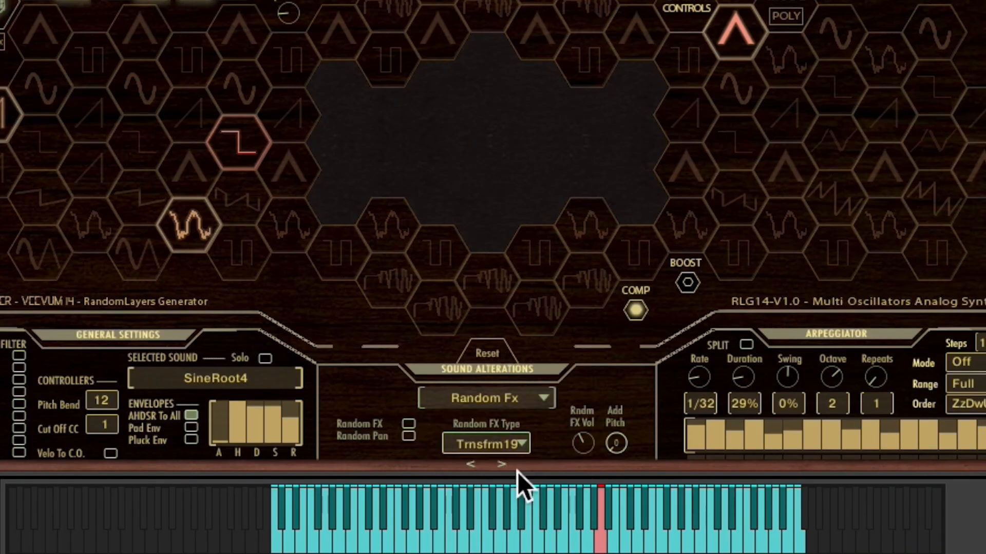
left_click(484, 397)
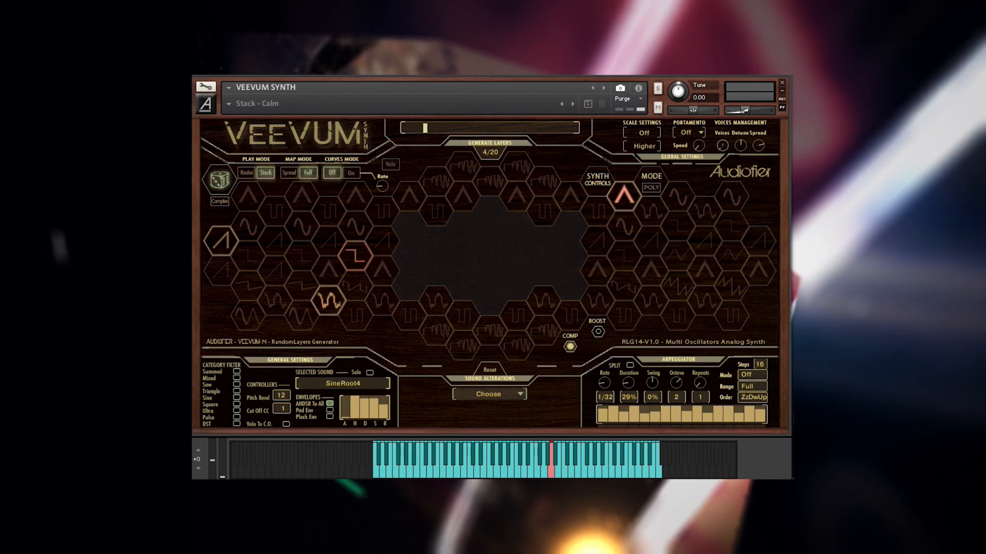
mouse_move(322, 209)
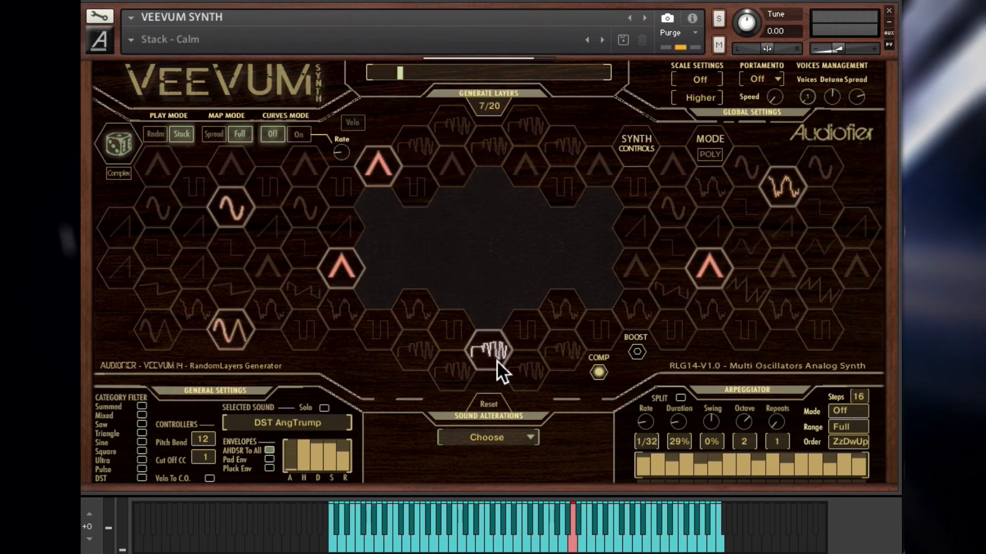
mouse_move(672, 132)
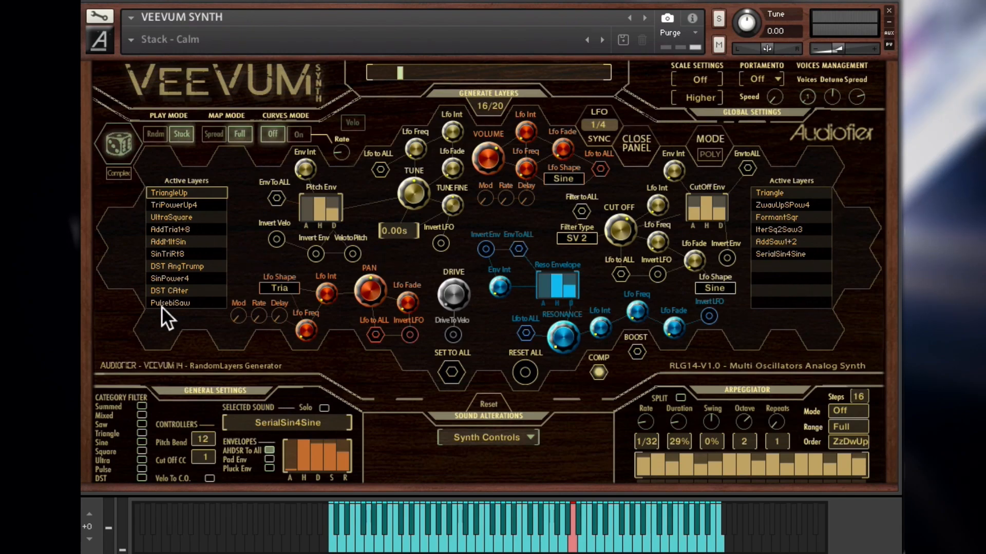
mouse_move(167, 318)
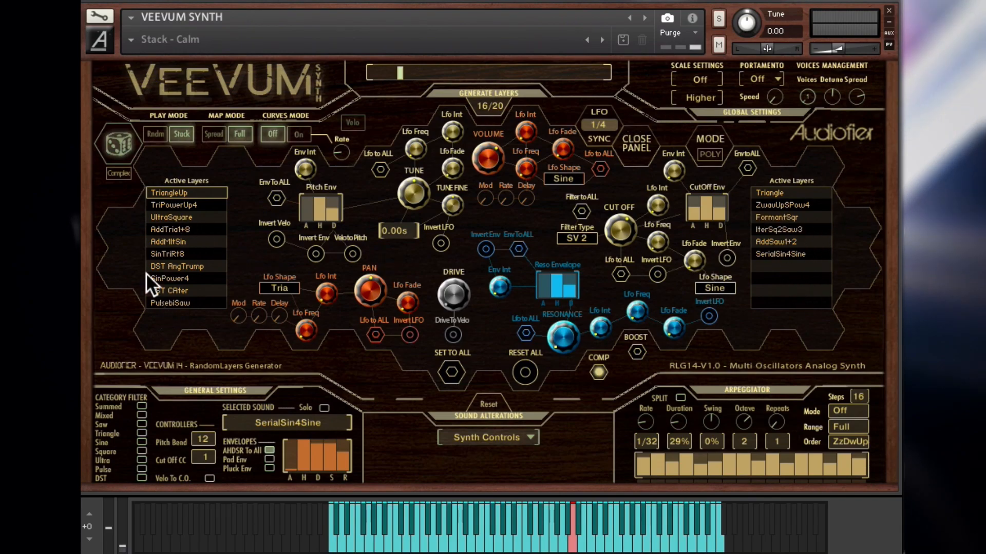
Inspect the TriPowerUp4, AddMltSin and a third layer in Active Layers.
left_click(173, 205)
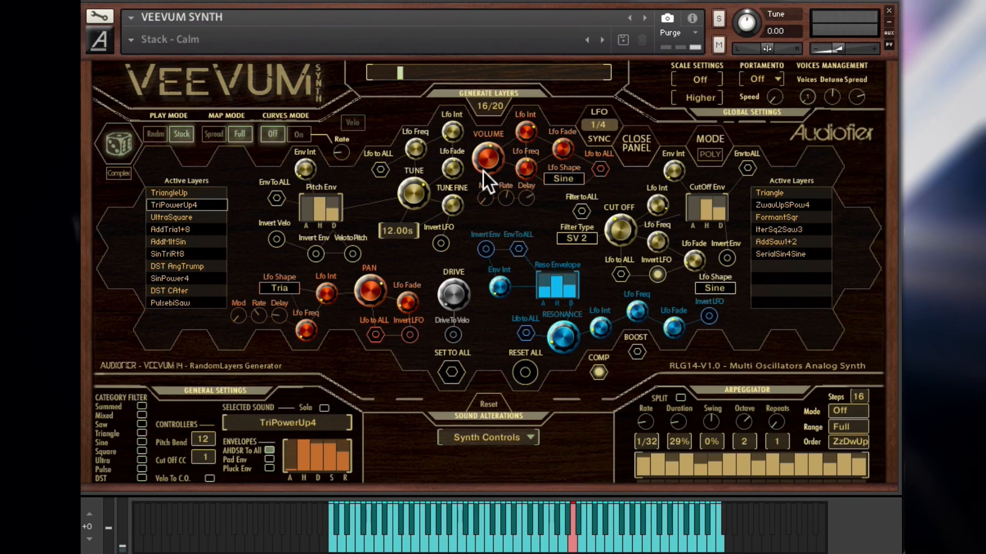
left_click(168, 241)
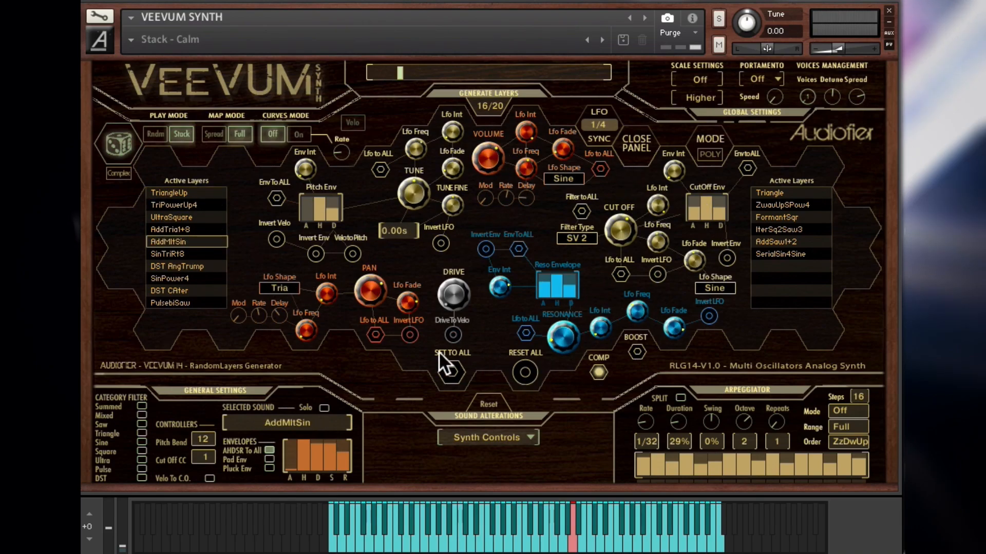
left_click(169, 290)
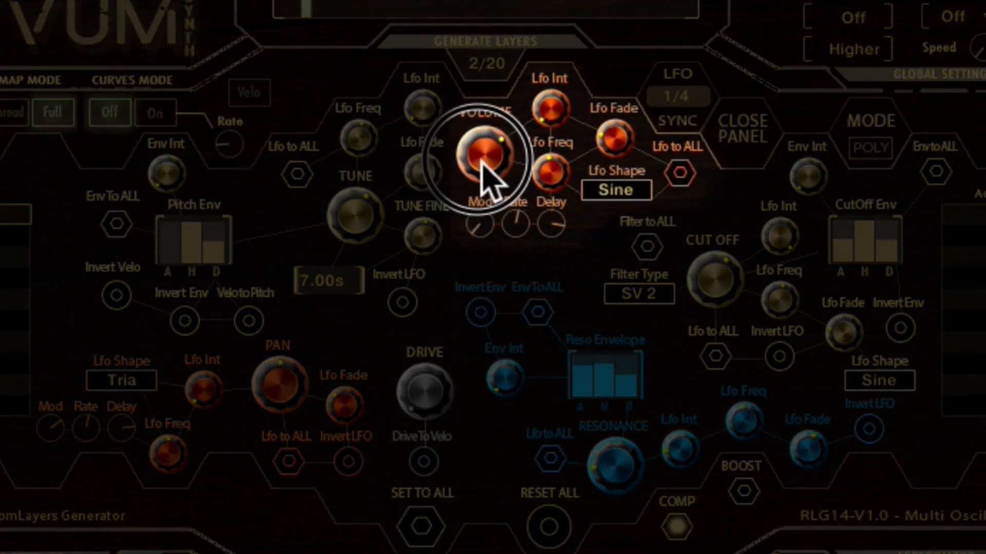
mouse_move(629, 120)
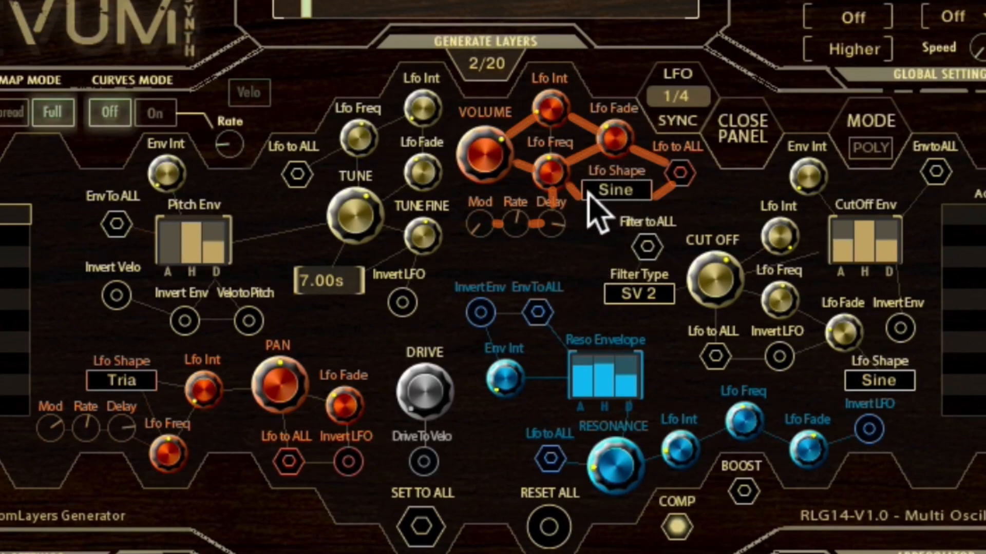
mouse_move(528, 251)
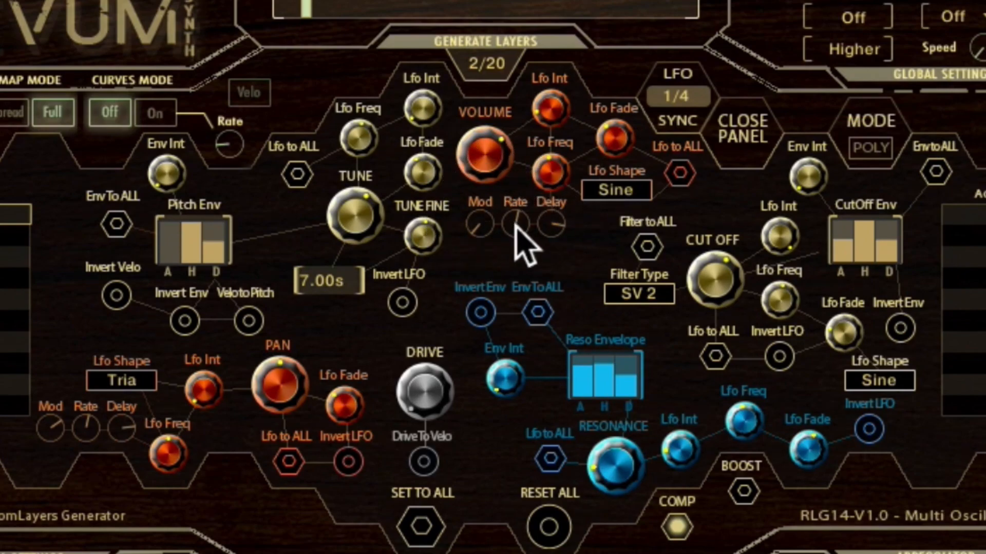
mouse_move(562, 252)
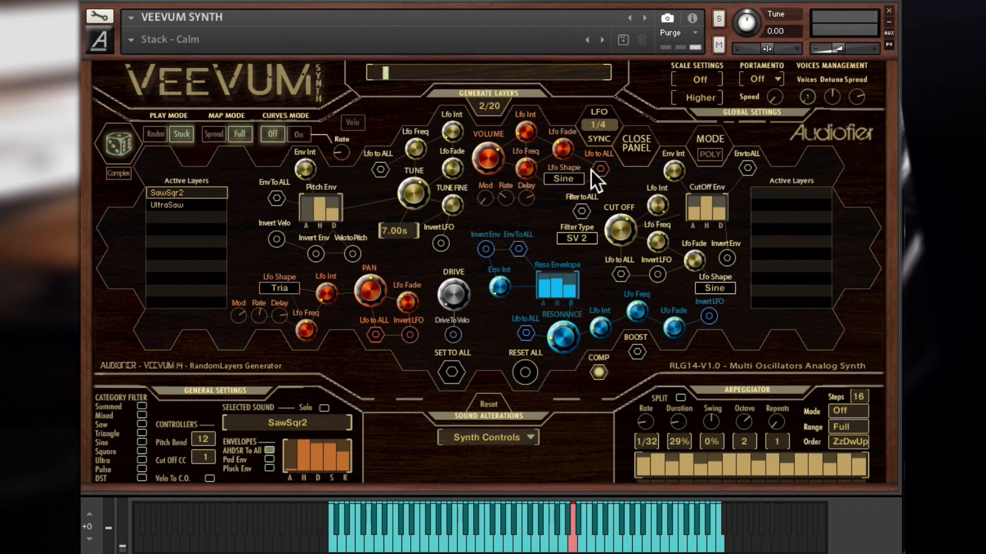
Keep the volume LFO shape on Sine, then compare the SawSqr2 and UltraSaw layers.
left_click(563, 179)
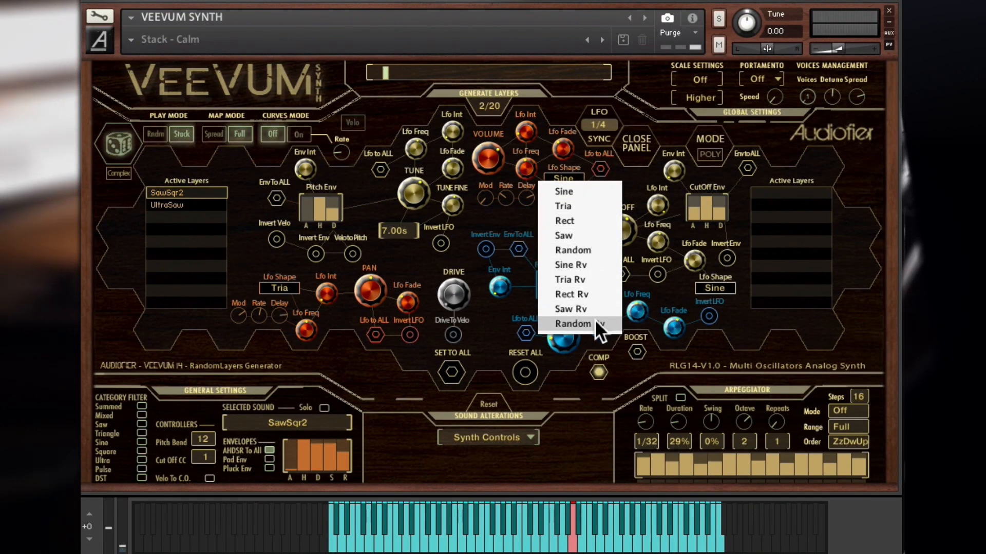
left_click(572, 324)
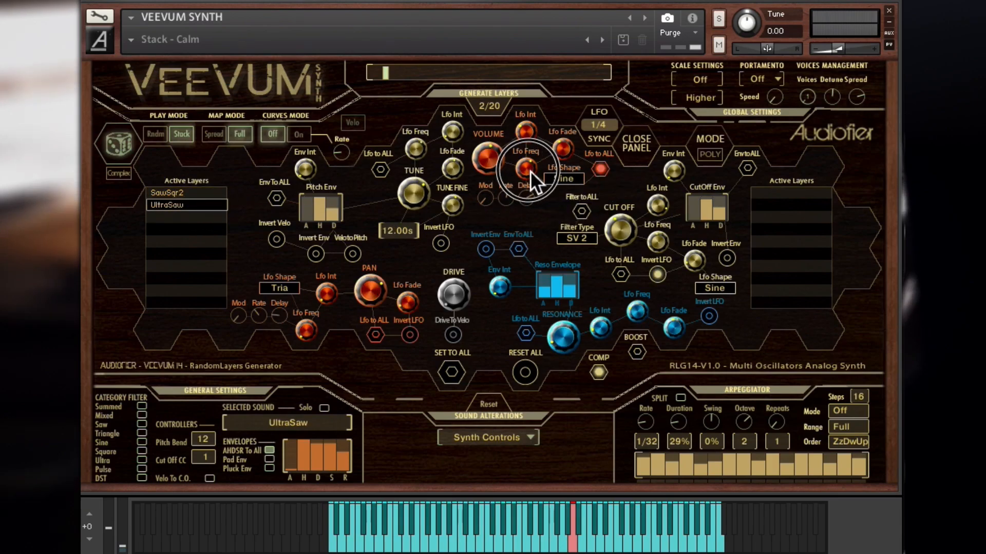
left_click(170, 193)
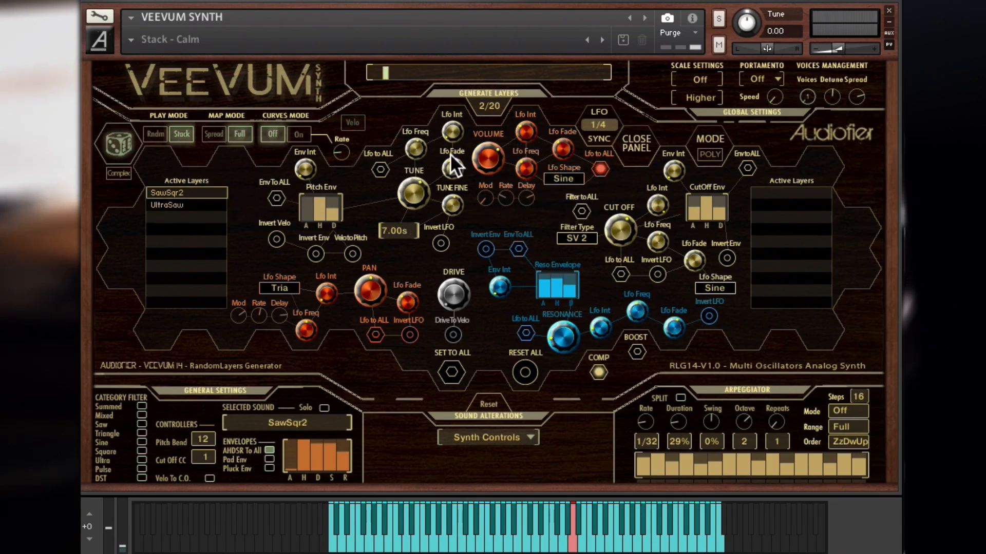
left_click(168, 204)
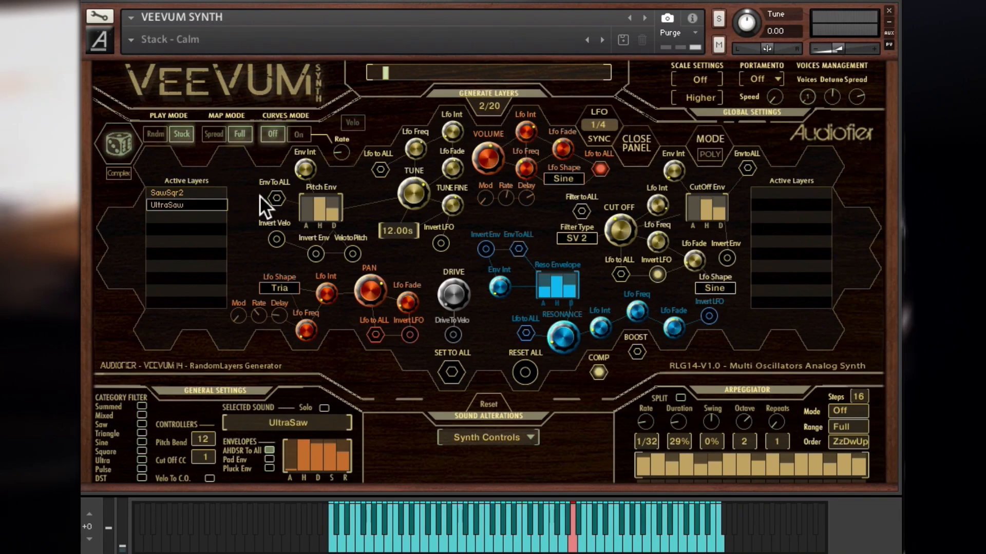
mouse_move(550, 182)
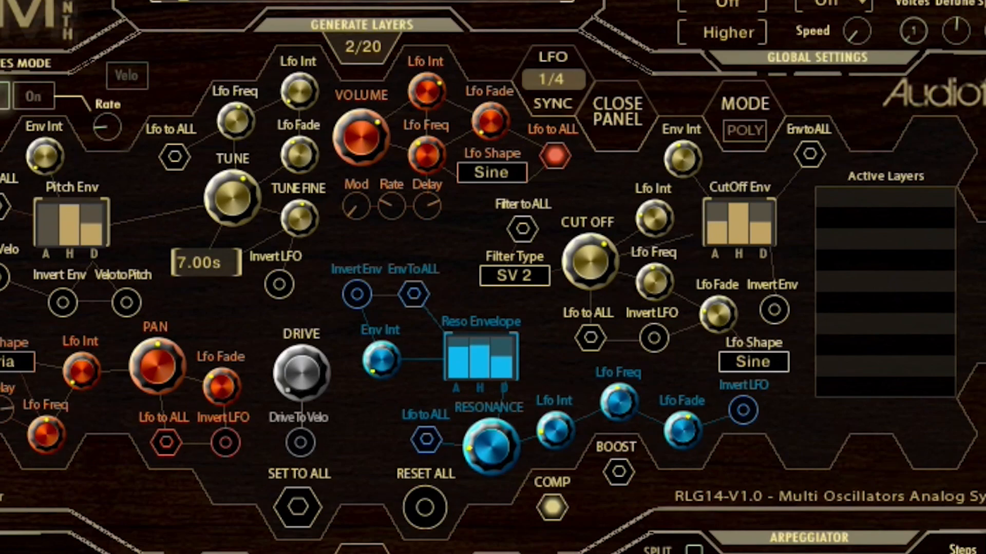
mouse_move(653, 220)
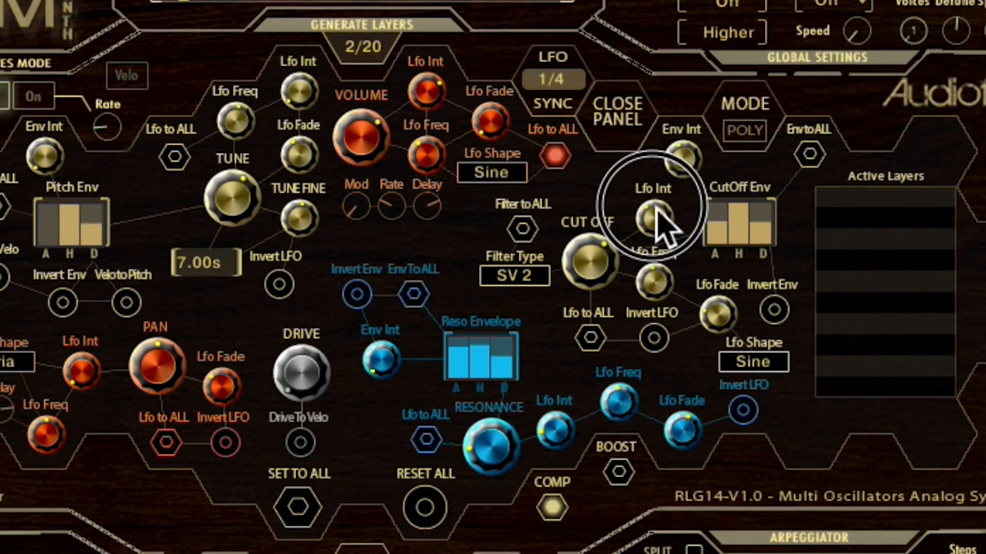
mouse_move(654, 339)
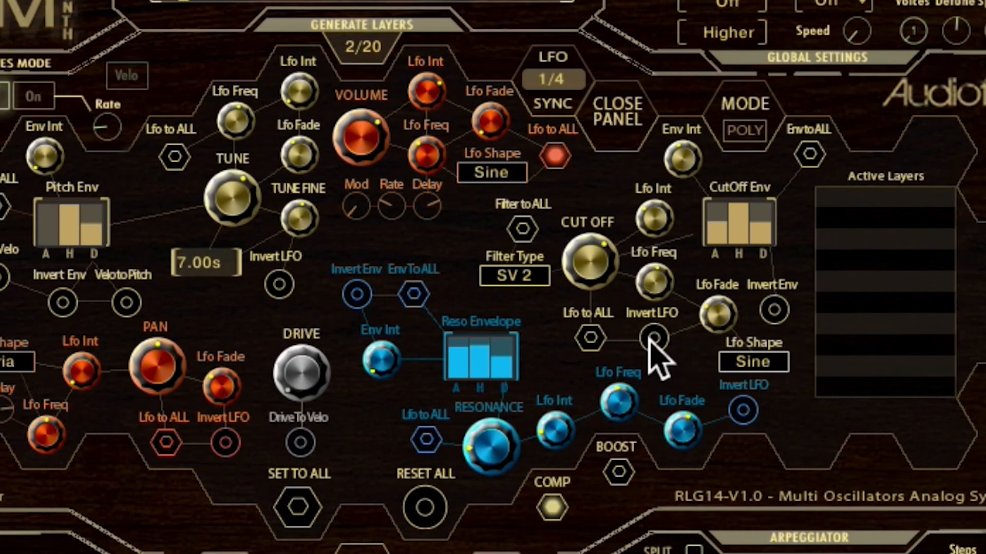
mouse_move(726, 236)
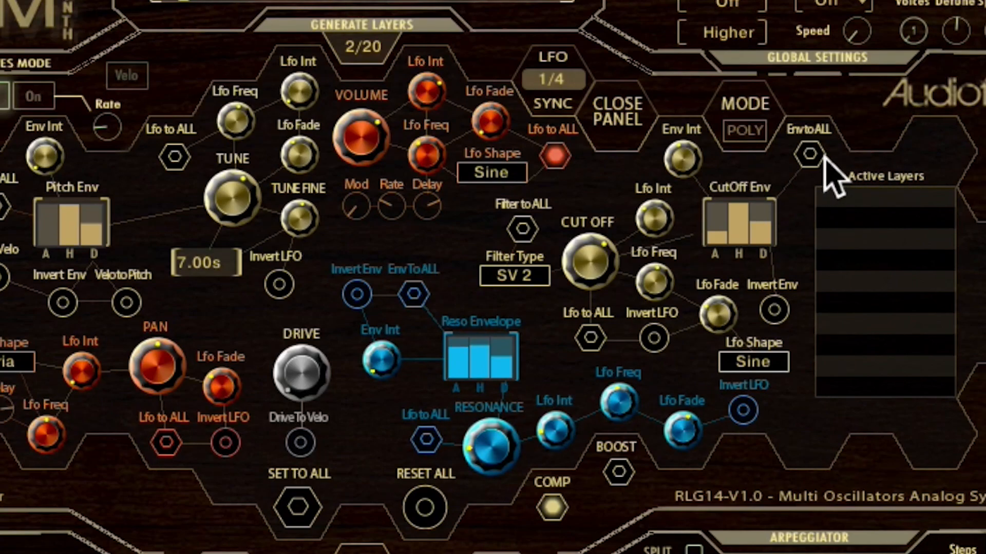
mouse_move(832, 487)
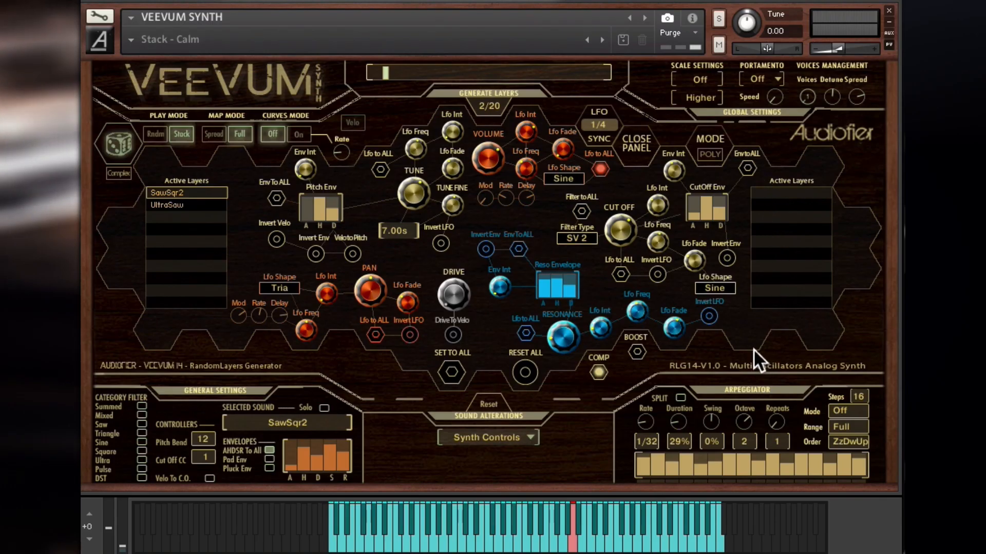
left_click(576, 238)
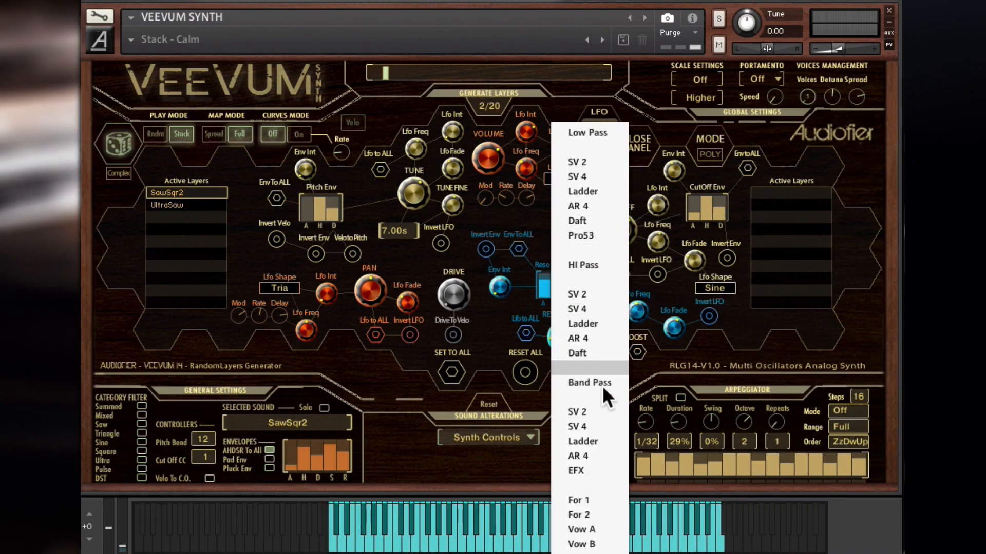
mouse_move(622, 371)
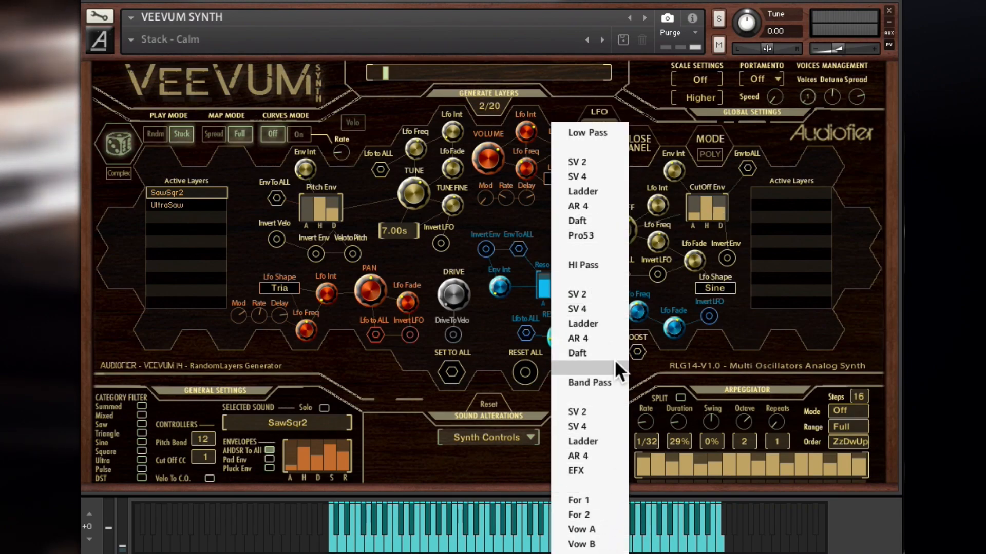
mouse_move(537, 227)
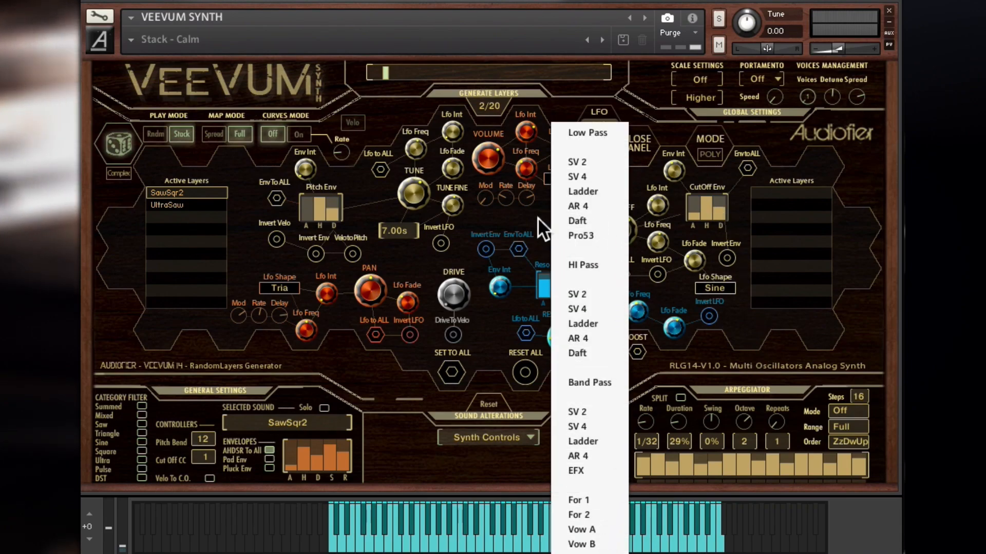
left_click(576, 294)
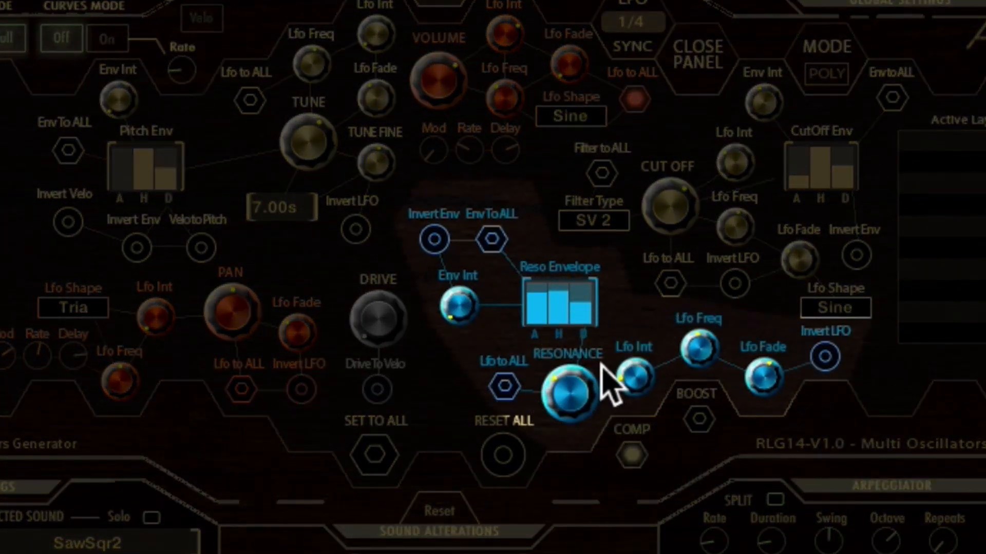
mouse_move(762, 377)
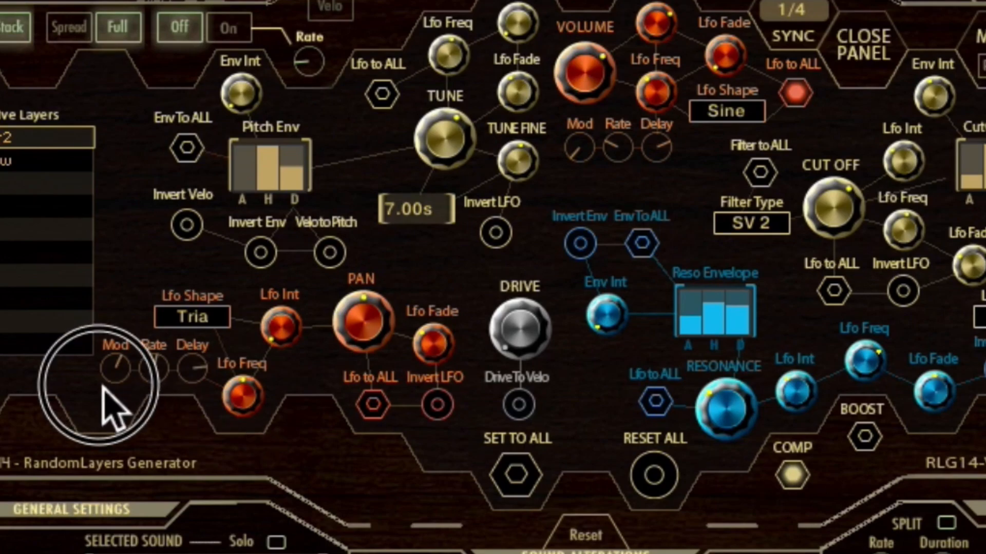
mouse_move(202, 402)
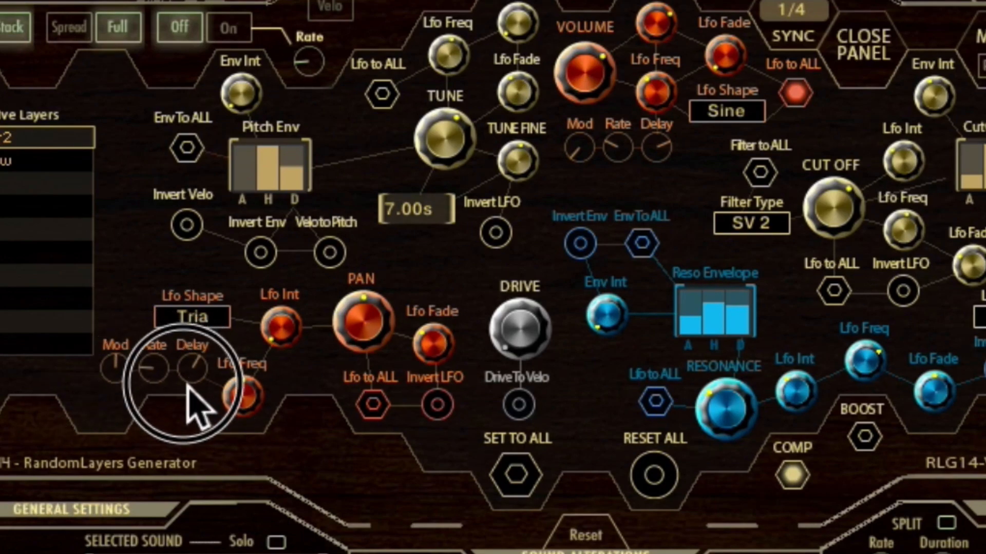
left_click(192, 316)
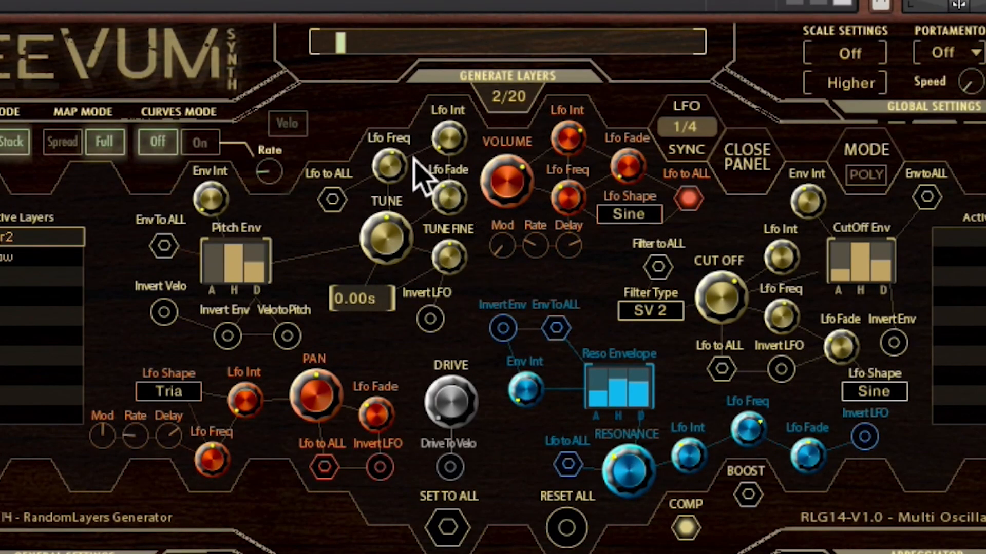
mouse_move(286, 273)
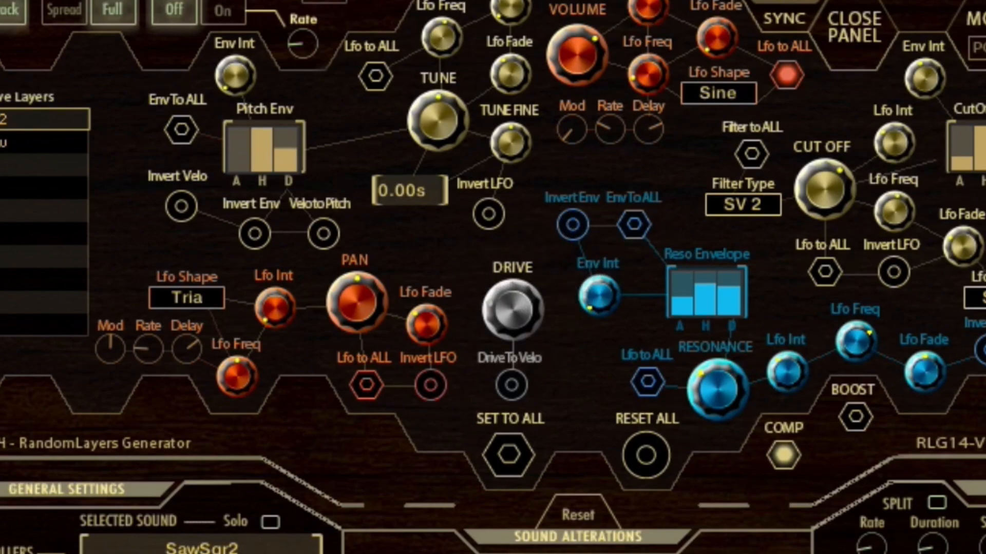
left_click(647, 104)
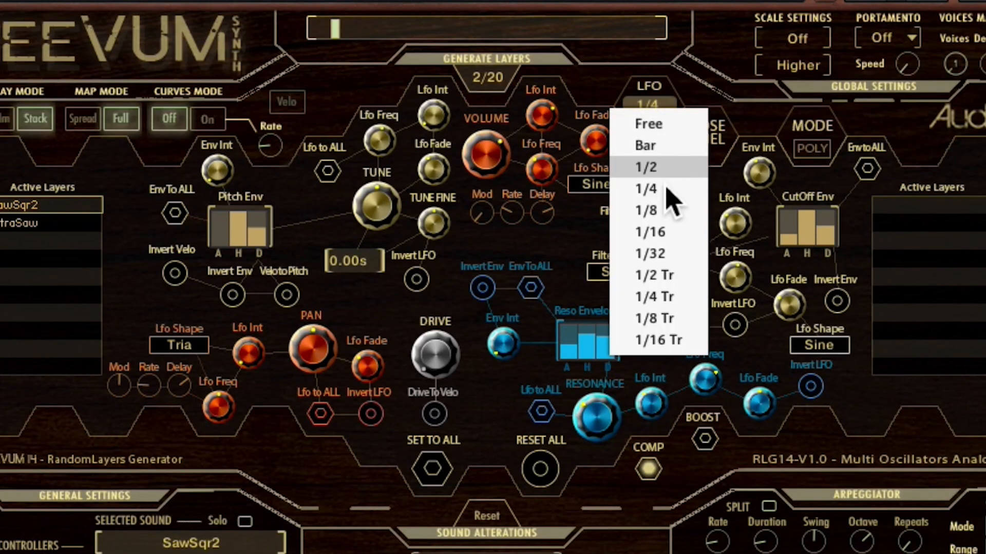
mouse_move(670, 145)
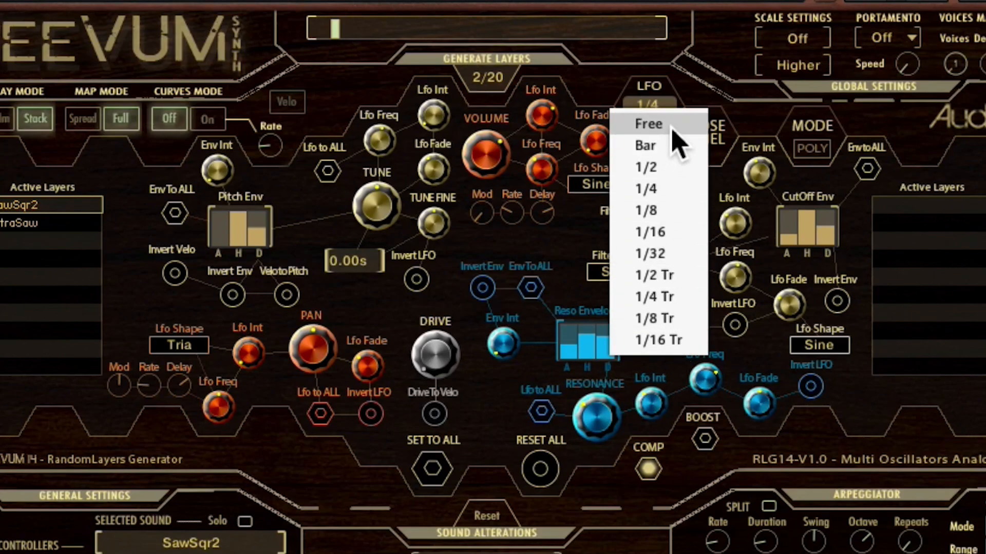
left_click(644, 189)
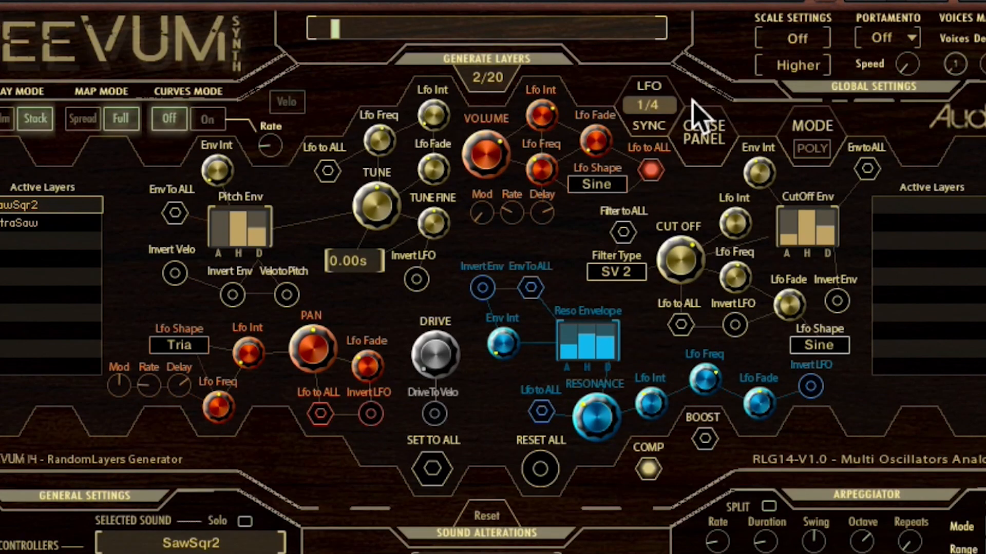
mouse_move(600, 179)
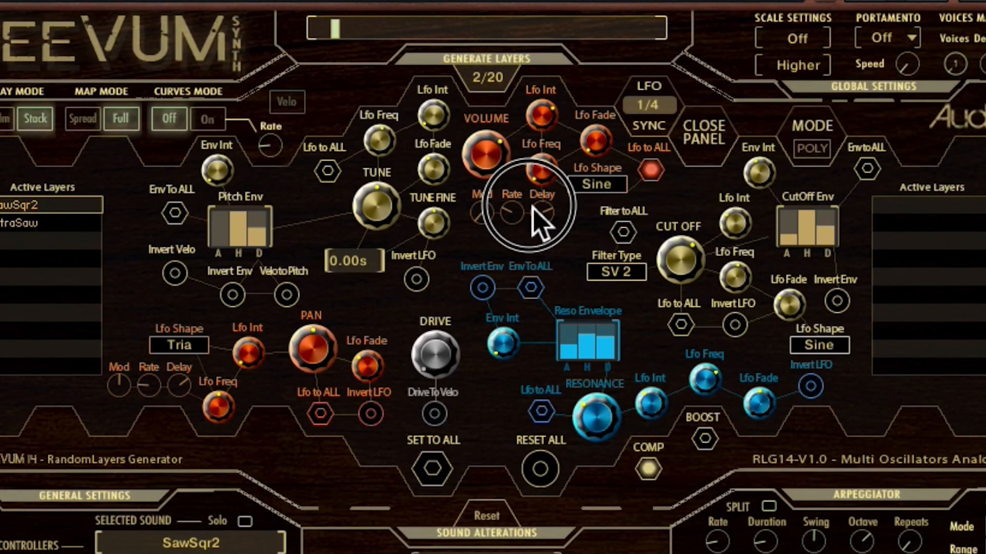
mouse_move(566, 160)
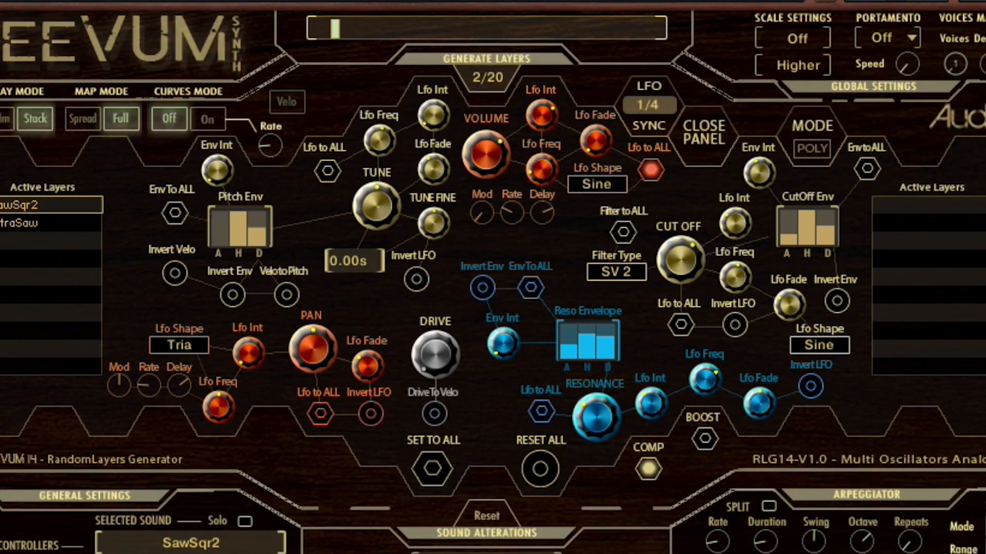
Scroll down and use CLOSE PANEL to get back to the waveform hexagons.
scroll("down", 3)
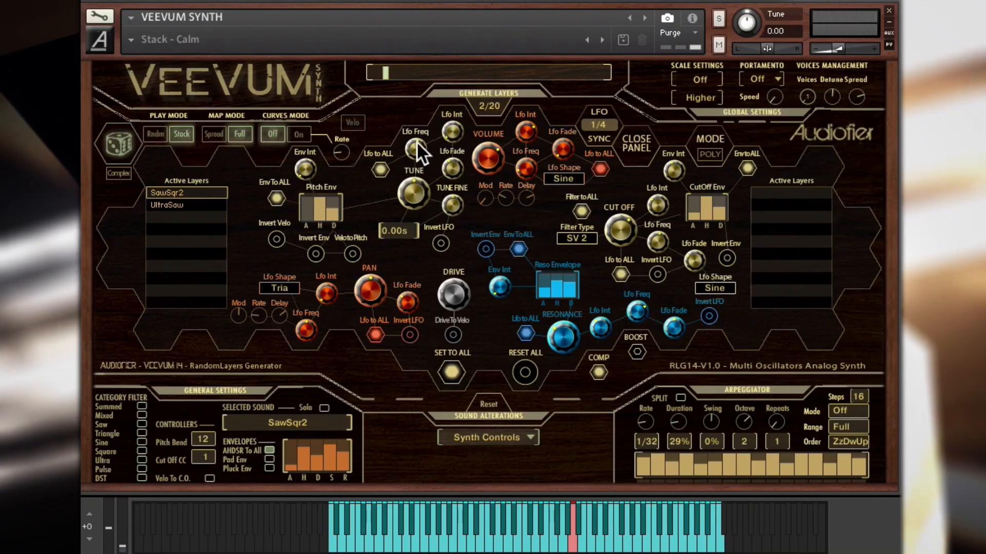
mouse_move(479, 190)
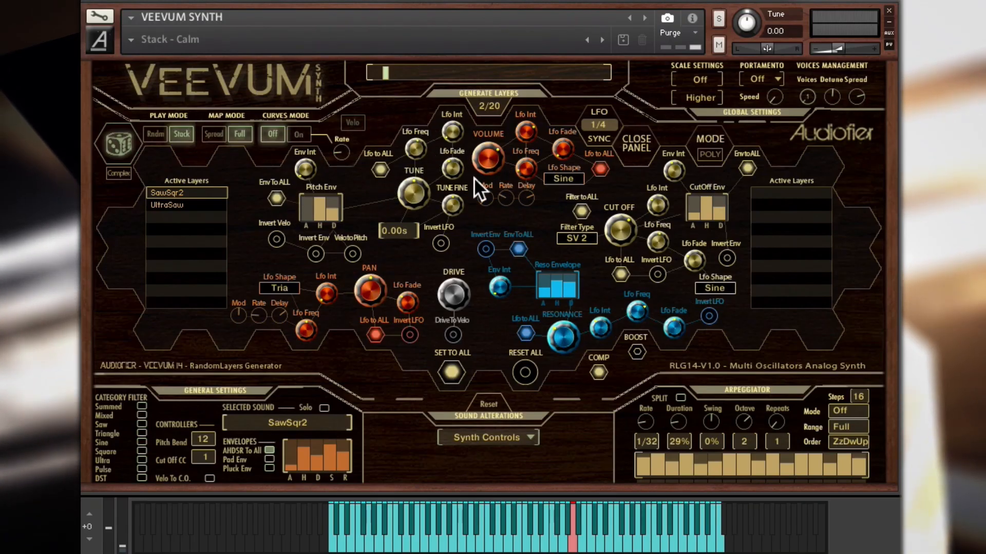
mouse_move(412, 365)
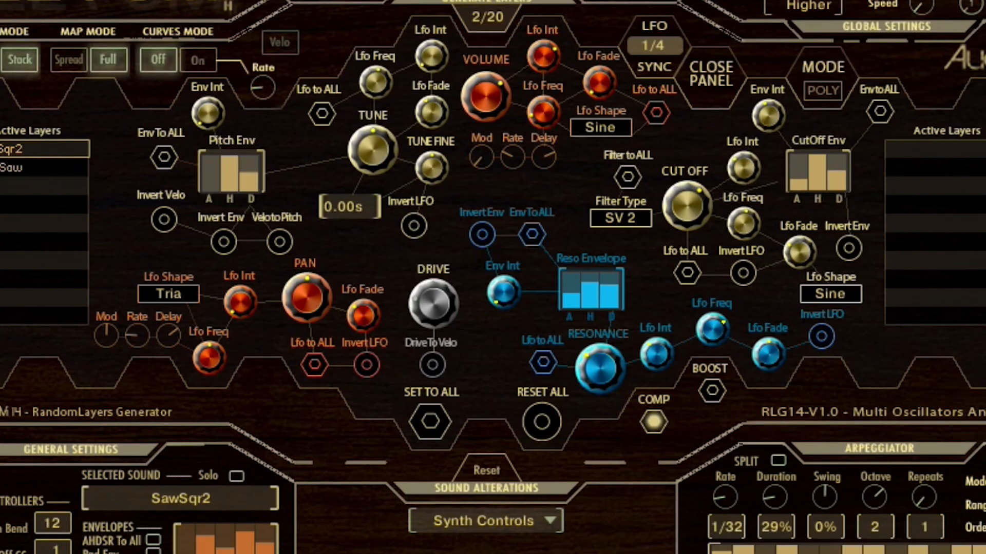
left_click(541, 421)
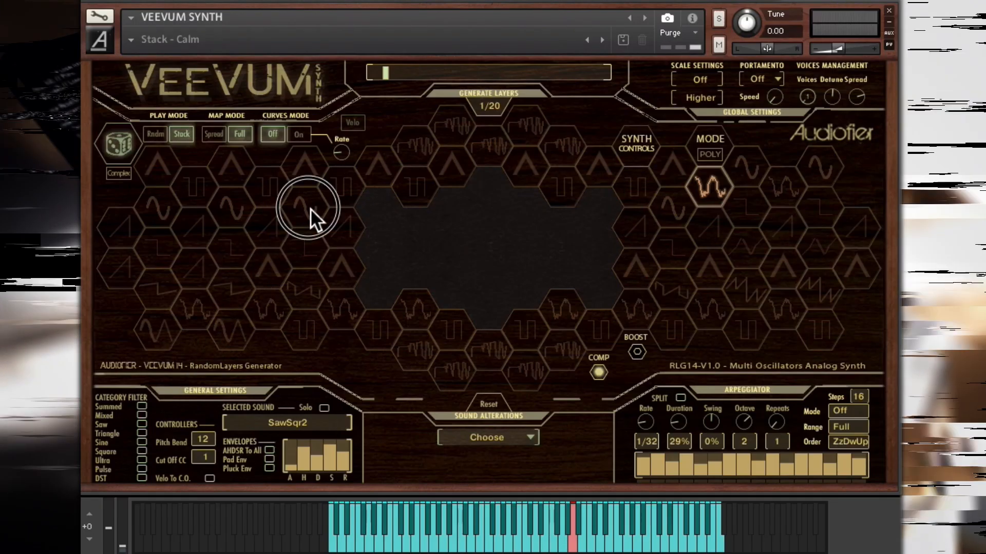
Add Sin16Ramp, another sine waveform and AddMltSin as layers.
left_click(308, 207)
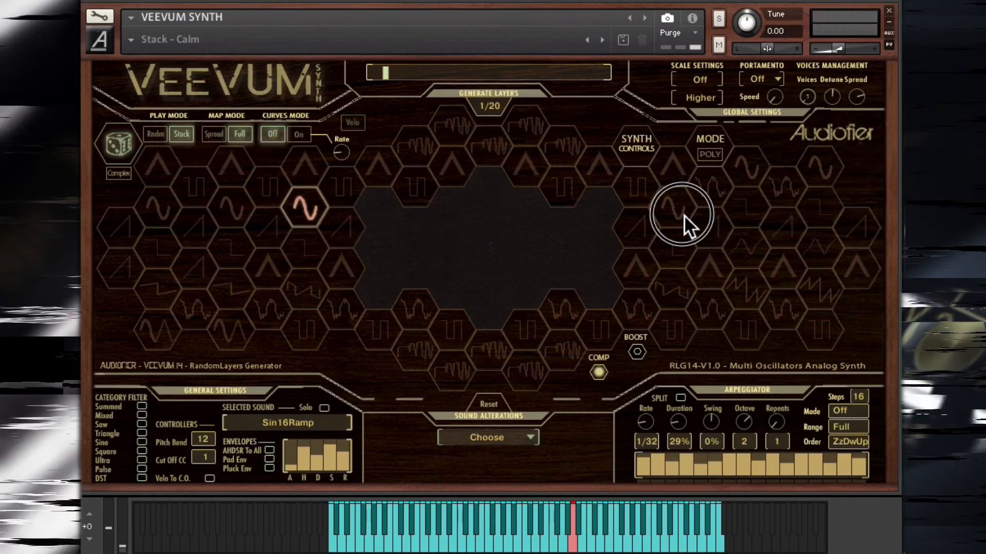
left_click(681, 213)
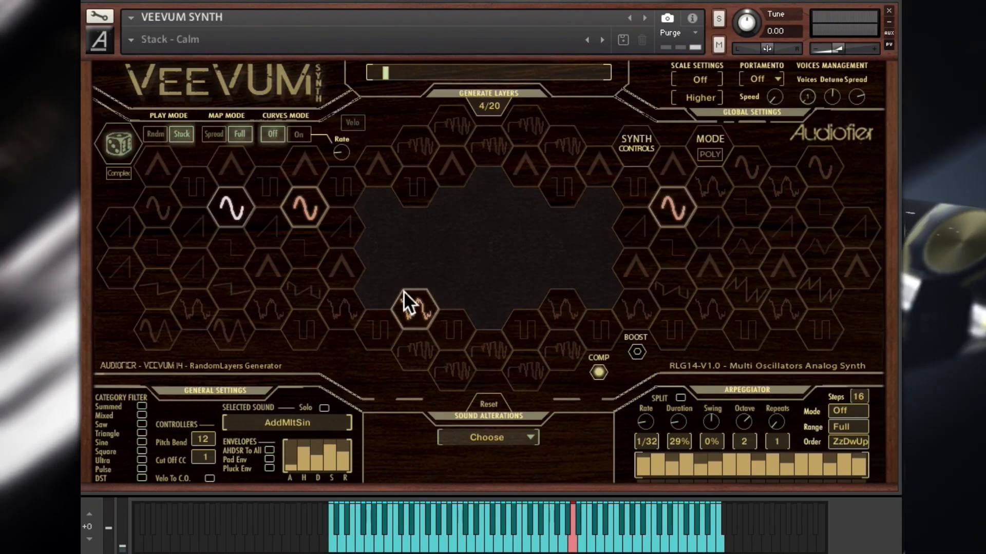
left_click(412, 308)
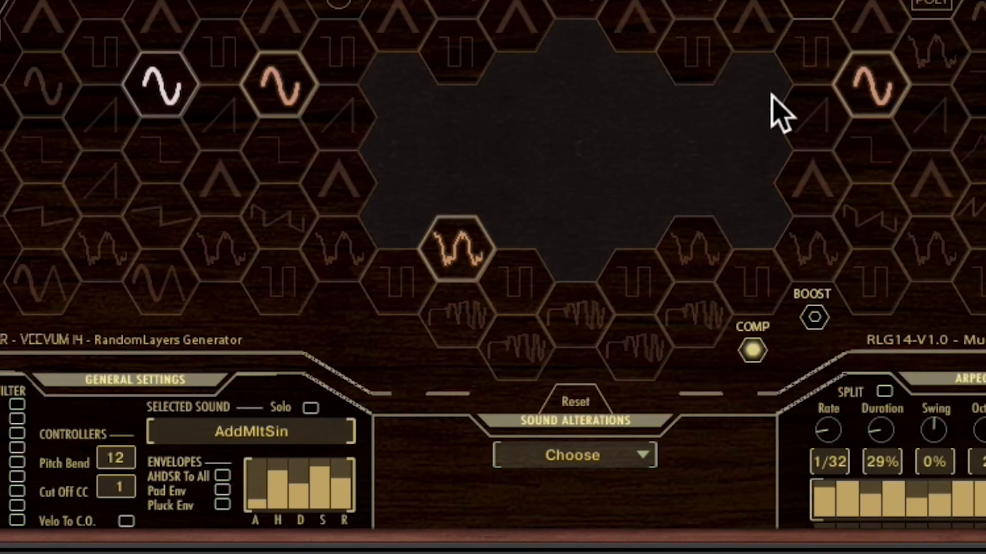
mouse_move(302, 126)
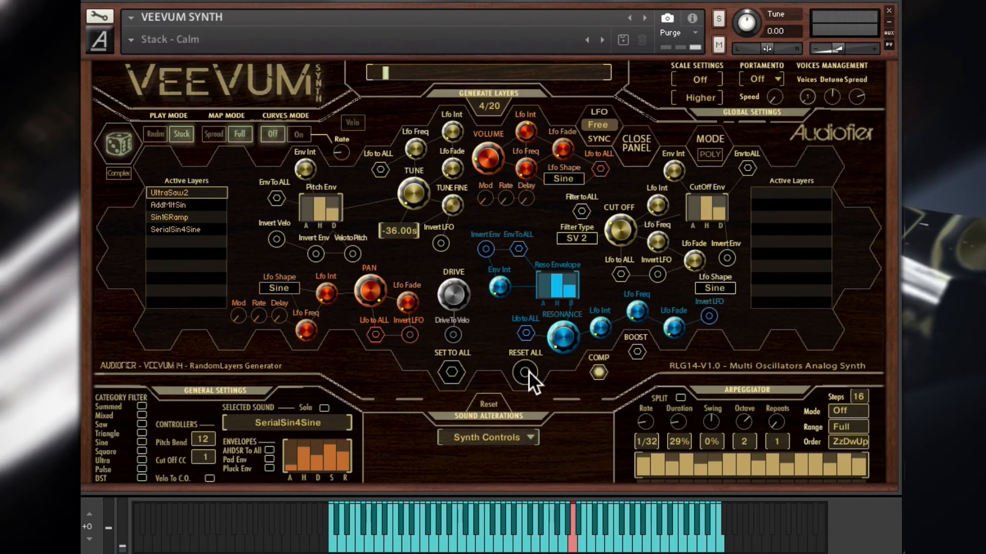
Reset all layer synth parameters with RESET ALL, returning tune to 0.00s.
left_click(525, 371)
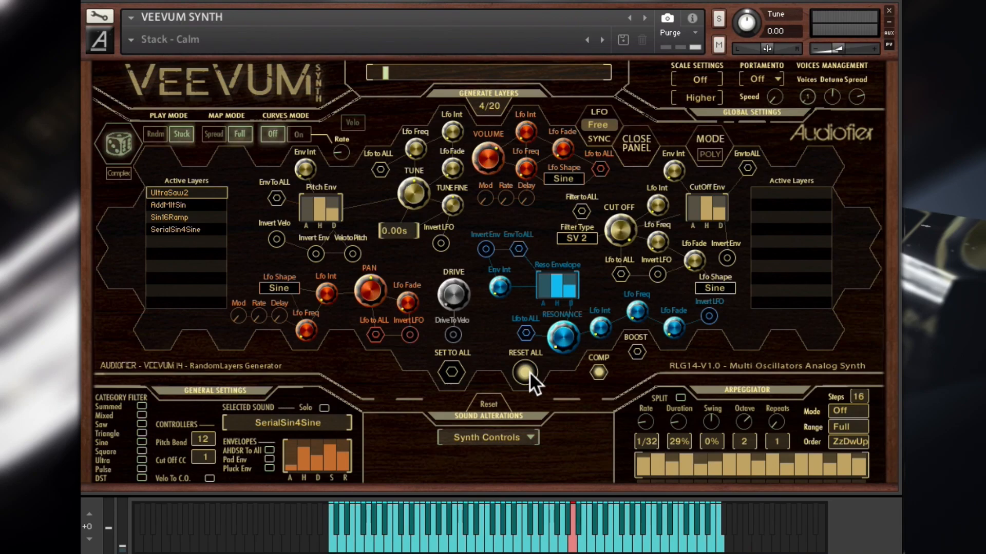
mouse_move(579, 283)
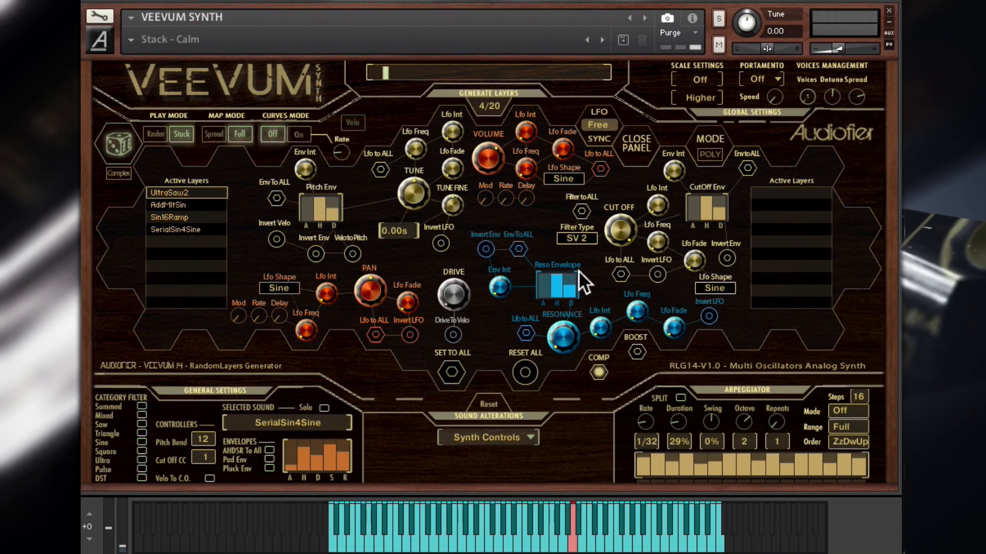
mouse_move(213, 214)
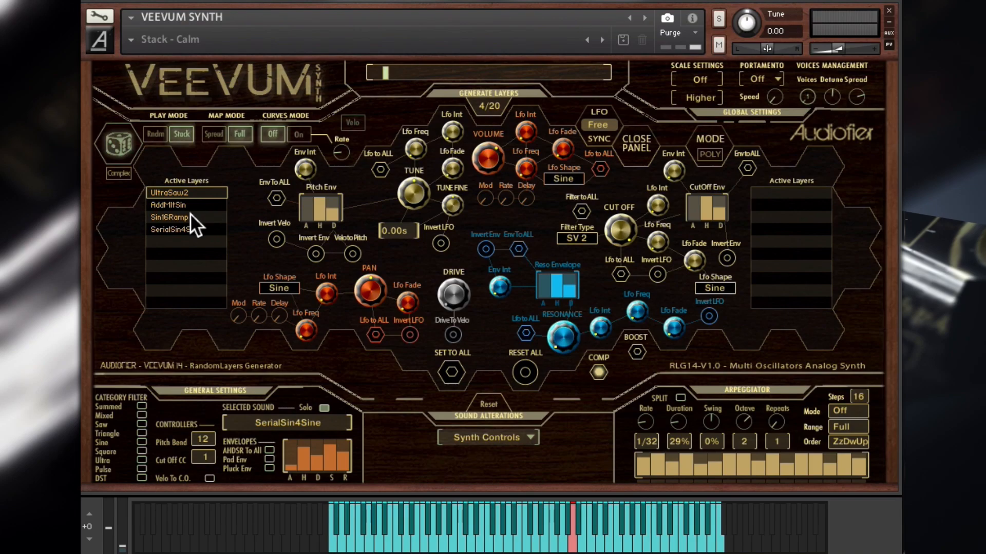
Select Sin16Ramp, then UltraSaw2, and turn UltraSaw2's CUT OFF knob.
left_click(168, 217)
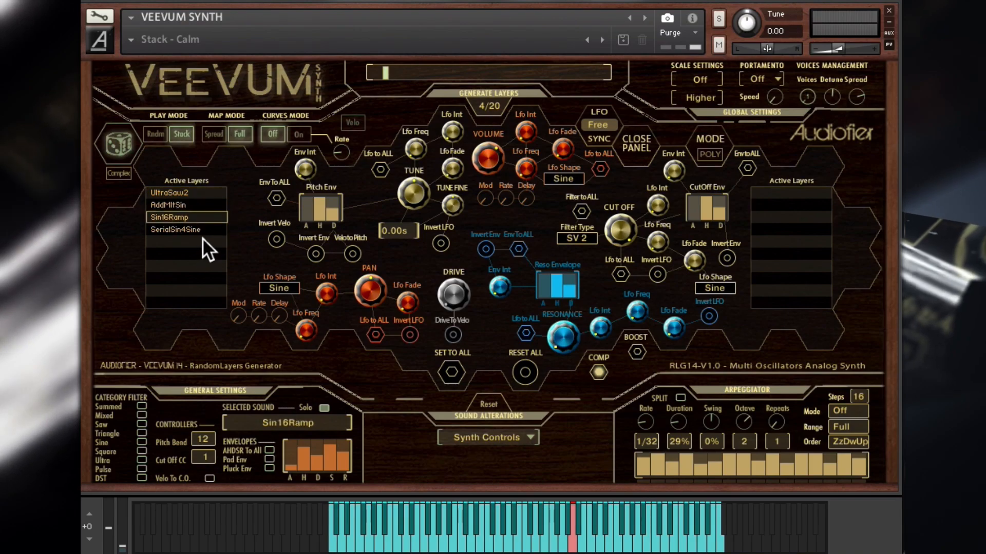
left_click(174, 230)
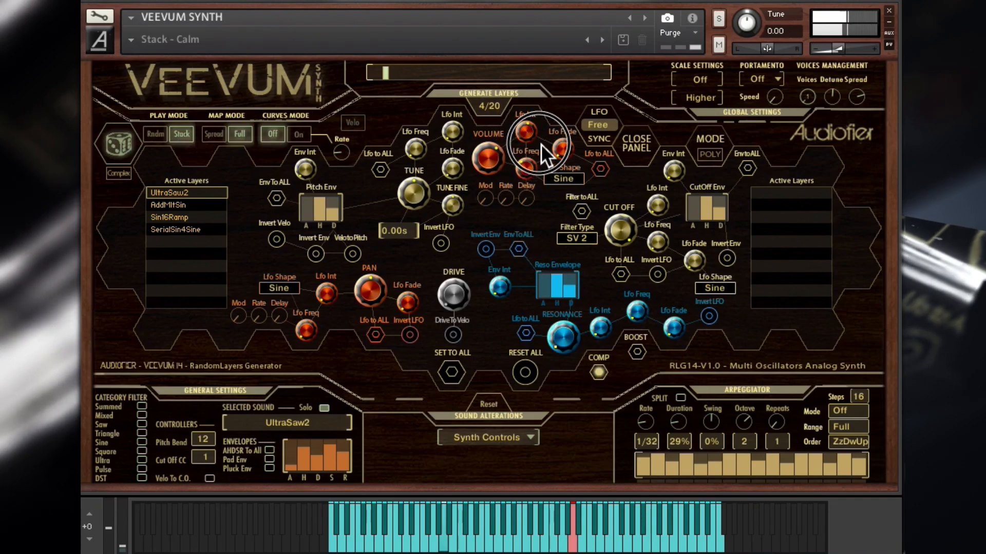
mouse_move(554, 145)
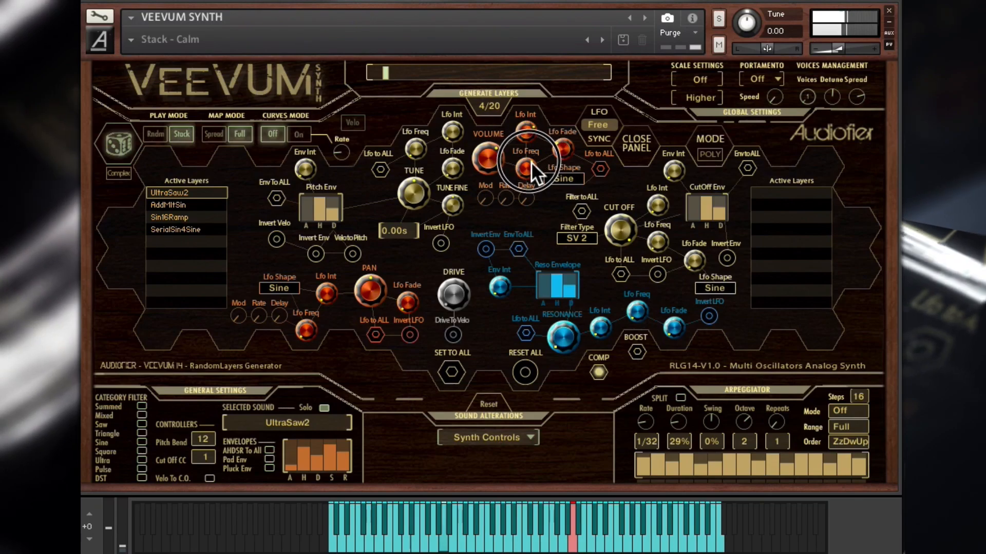
mouse_move(497, 201)
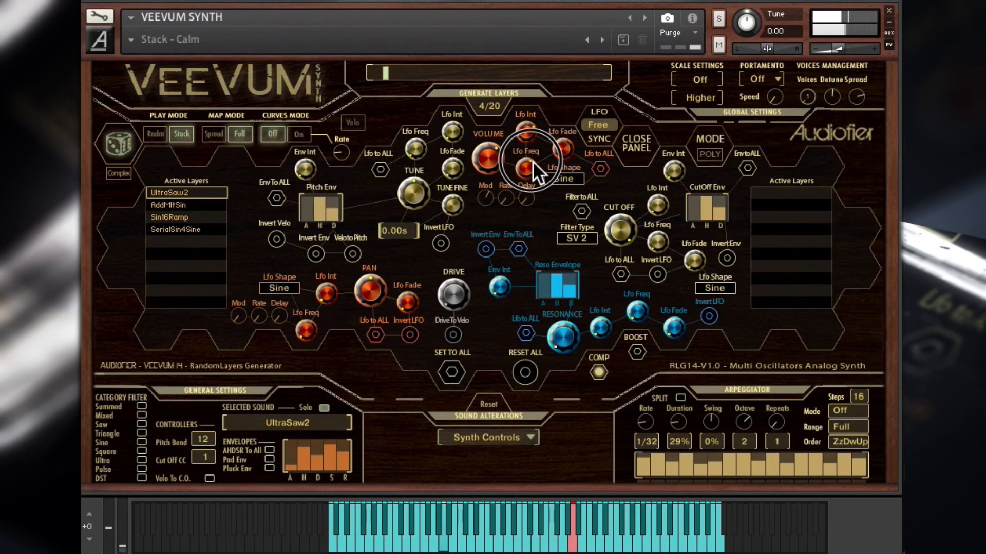
mouse_move(496, 201)
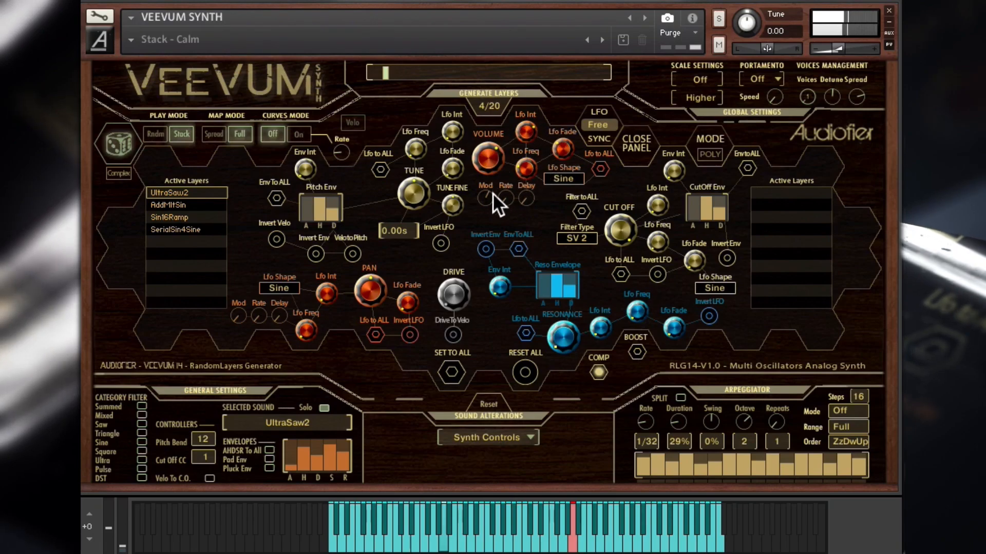
mouse_move(507, 213)
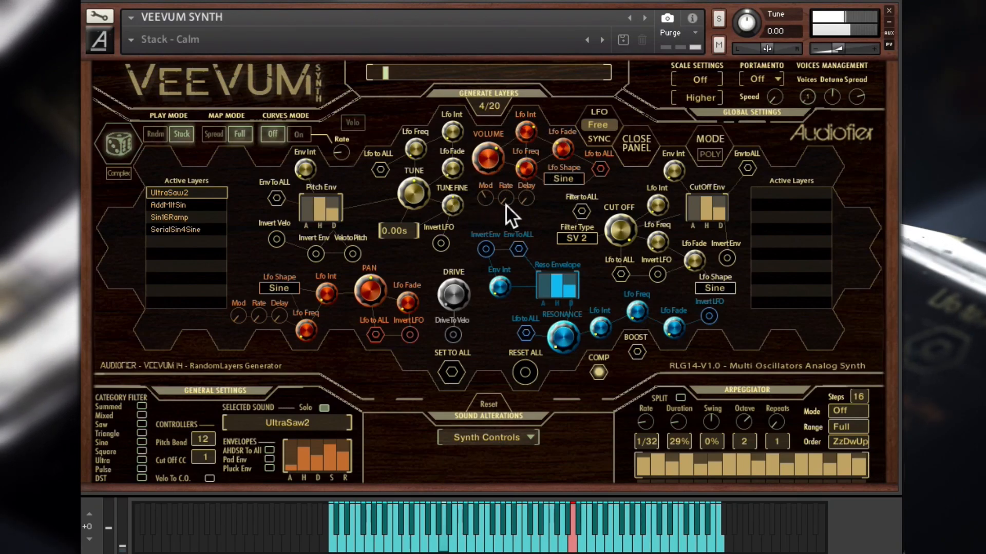
mouse_move(525, 188)
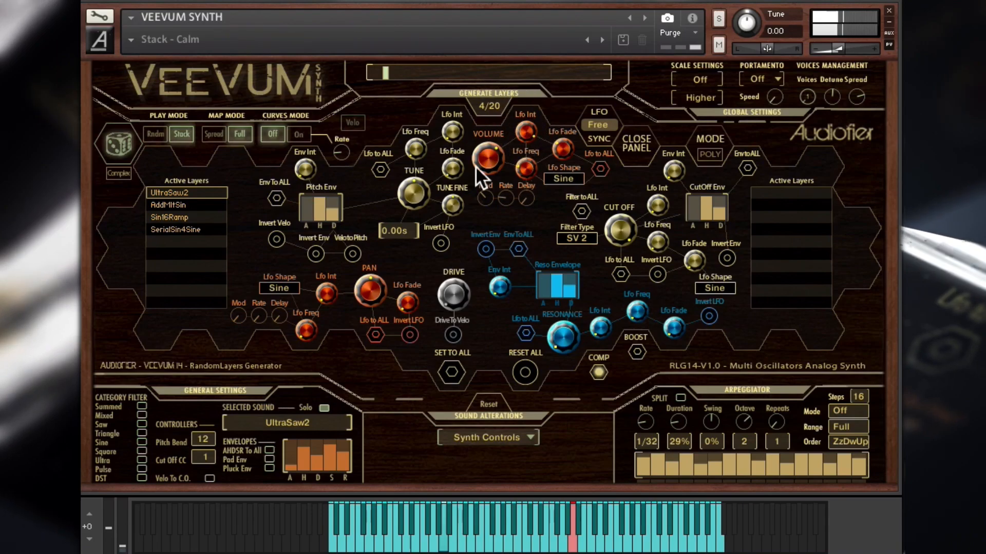
mouse_move(524, 169)
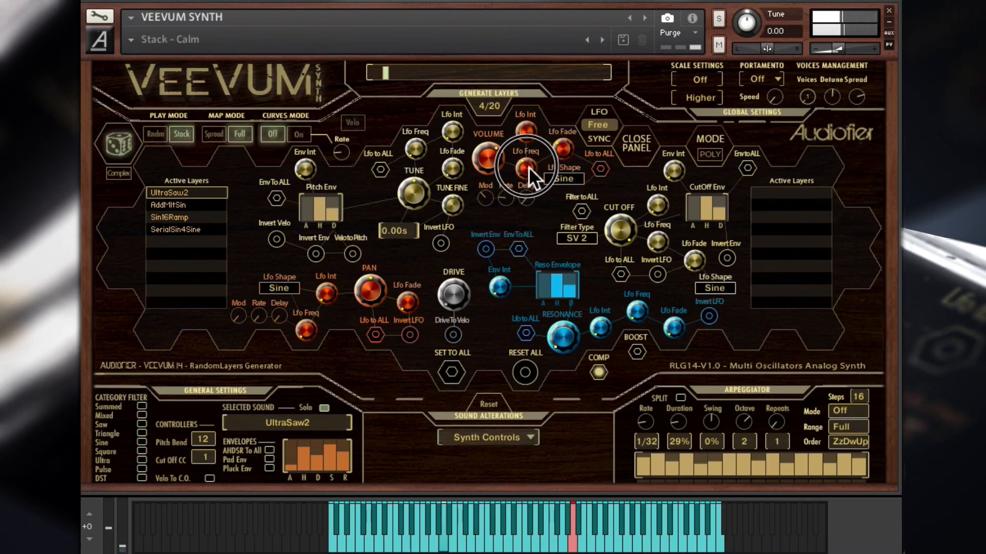
mouse_move(493, 201)
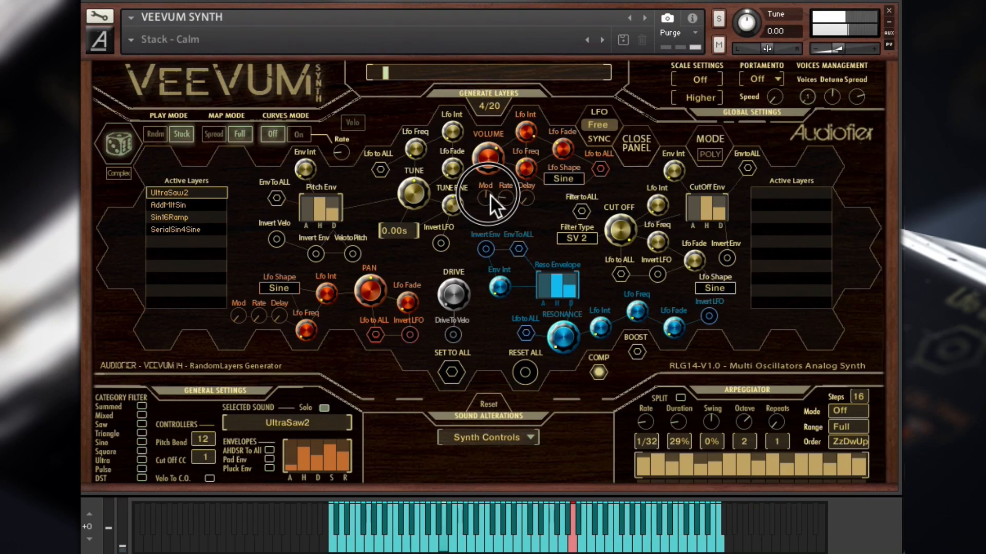
left_click(597, 125)
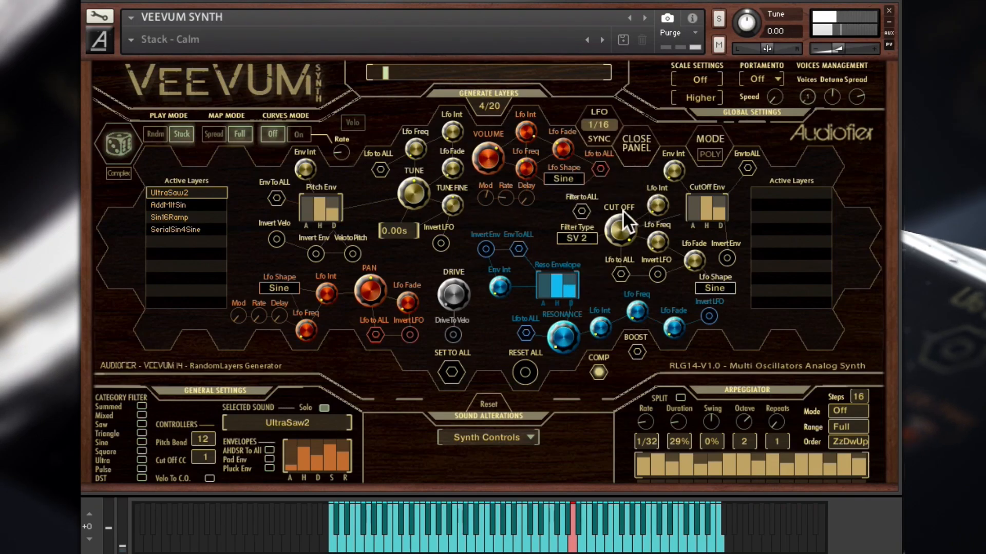
mouse_move(493, 210)
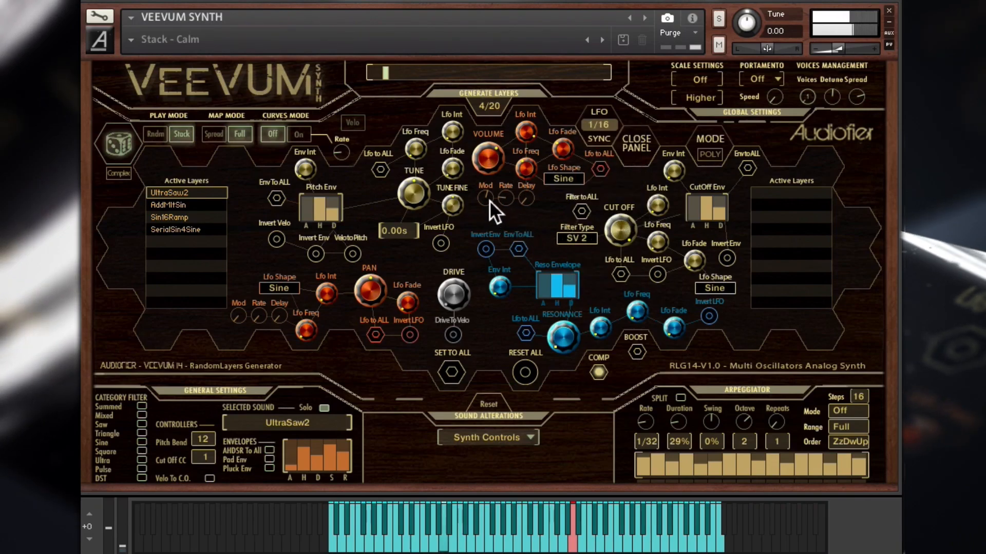
Select the AddMltSin layer in Active Layers for editing.
left_click(186, 204)
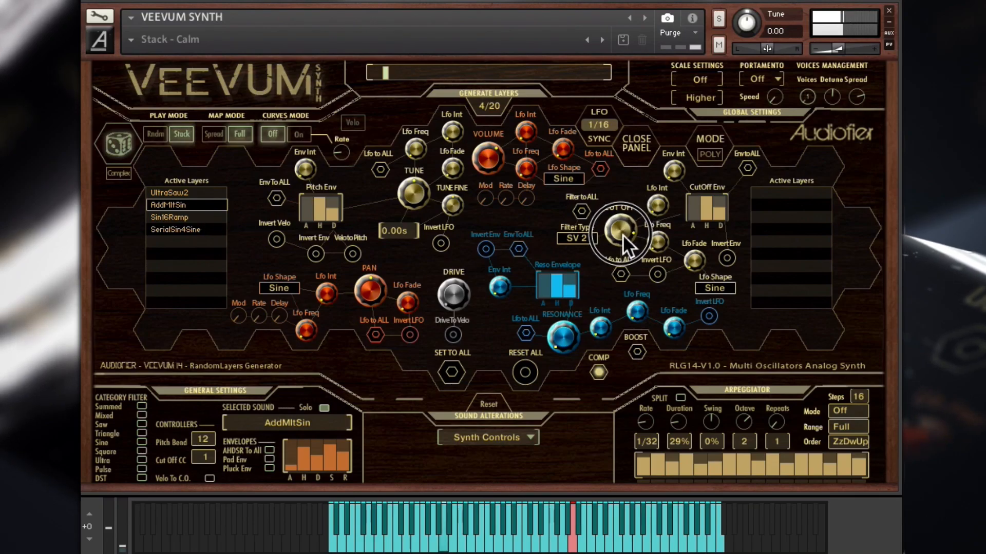
mouse_move(704, 211)
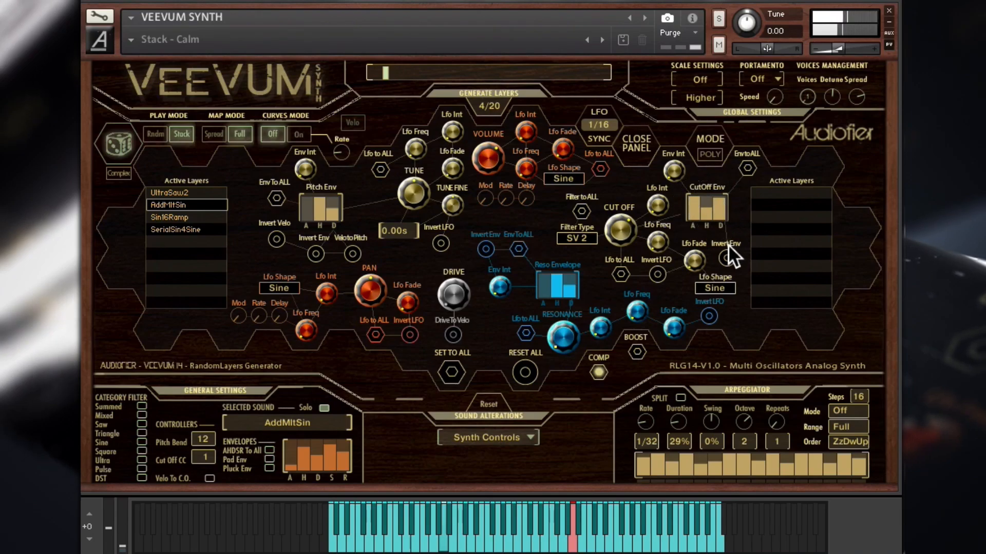
mouse_move(619, 235)
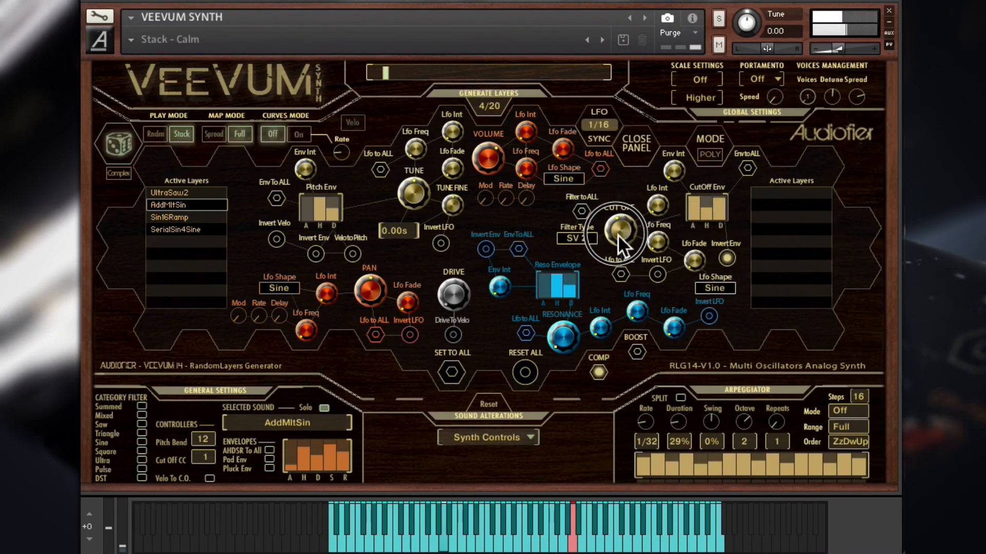
mouse_move(667, 195)
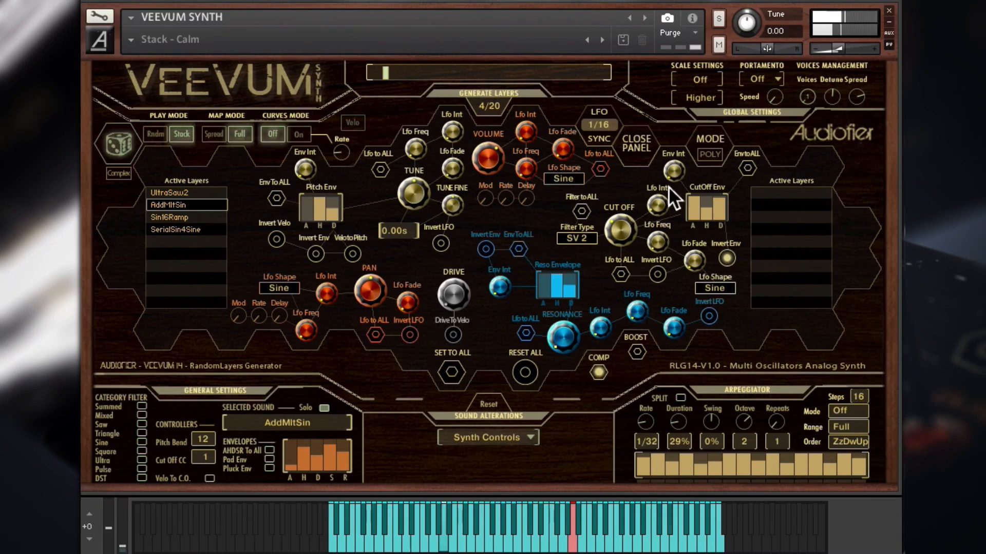
mouse_move(632, 244)
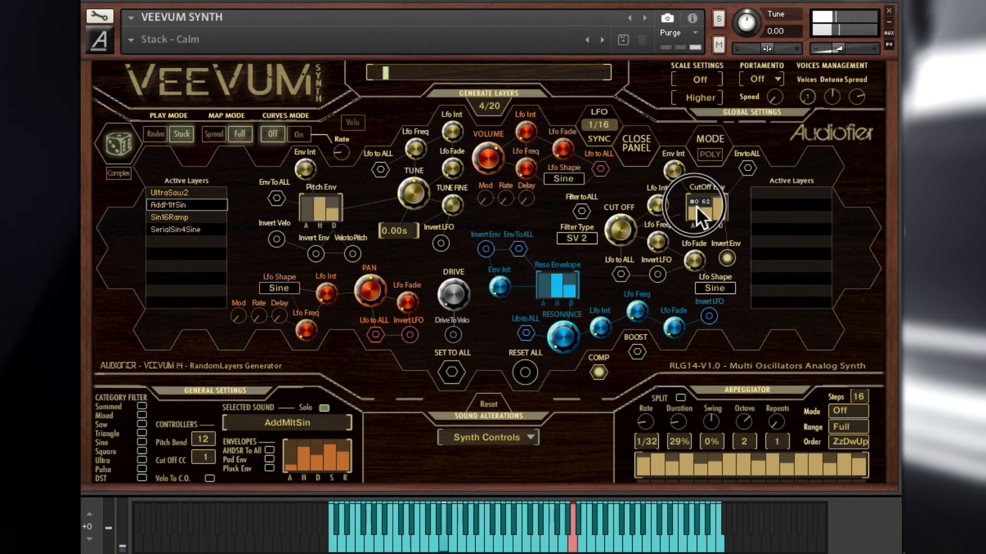
mouse_move(658, 202)
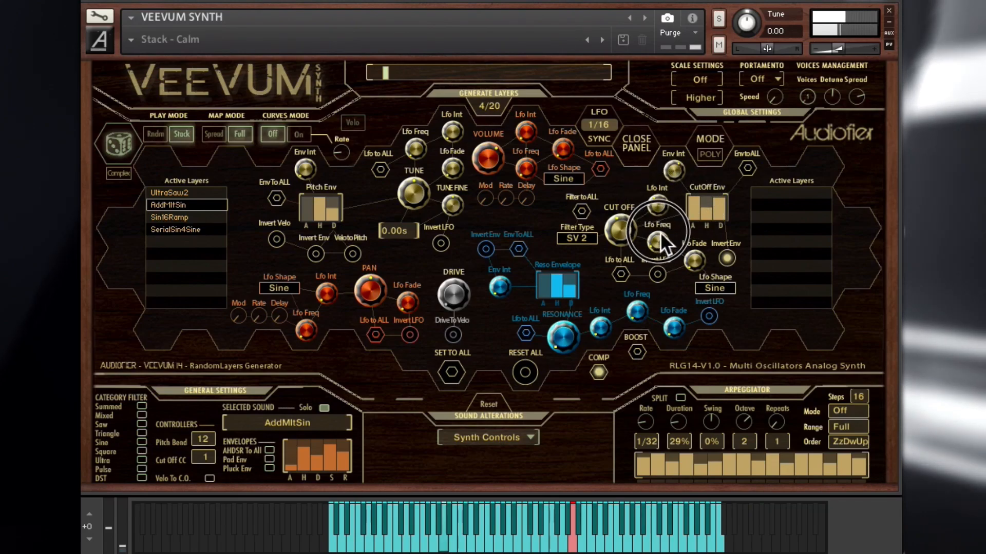
mouse_move(663, 217)
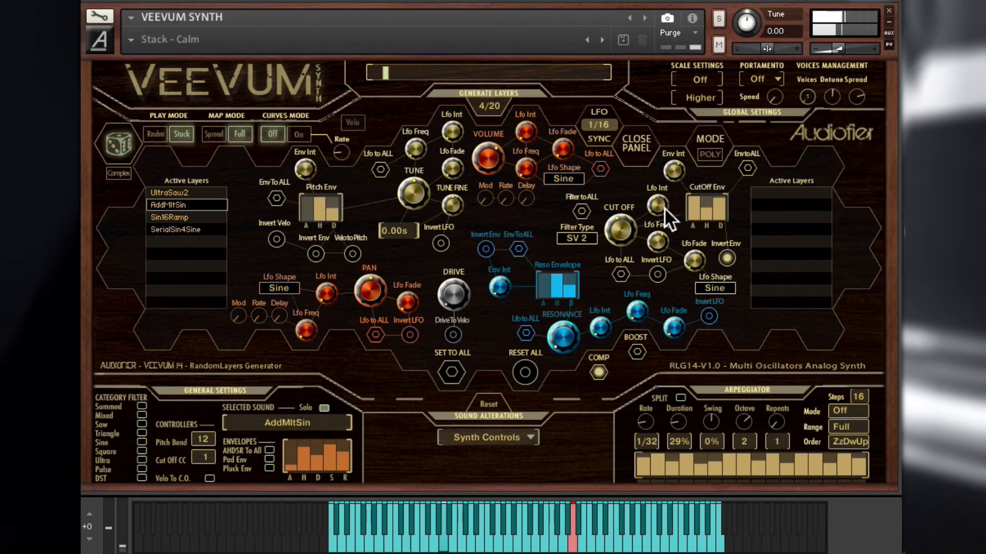
mouse_move(242, 242)
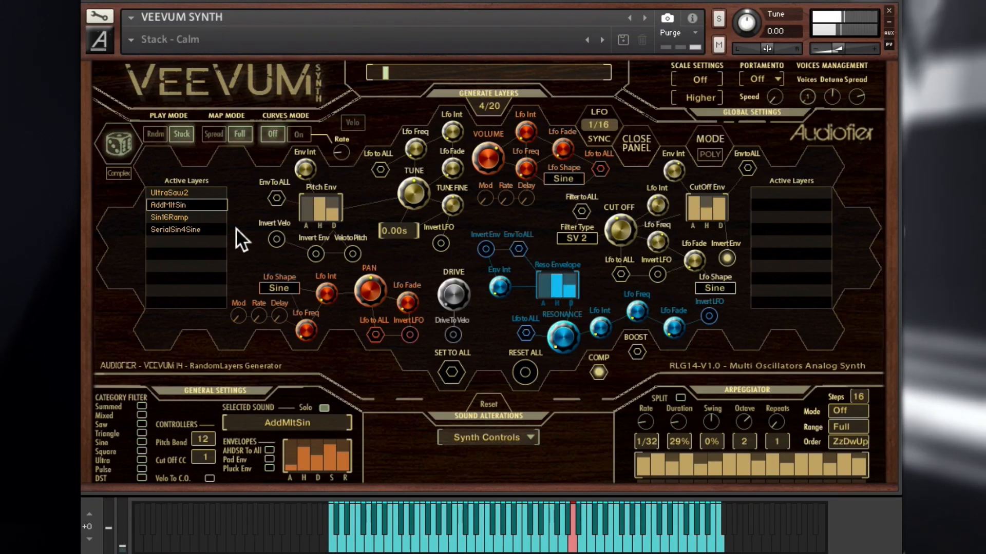
Stop briefly on Sin16Ramp, then select the SerialSin4Sine layer for editing.
left_click(169, 217)
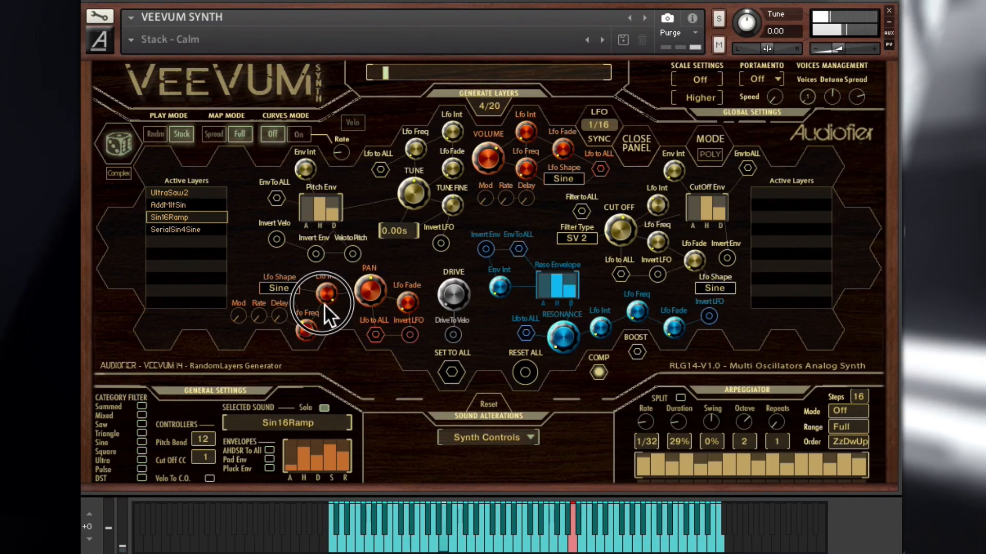
mouse_move(320, 336)
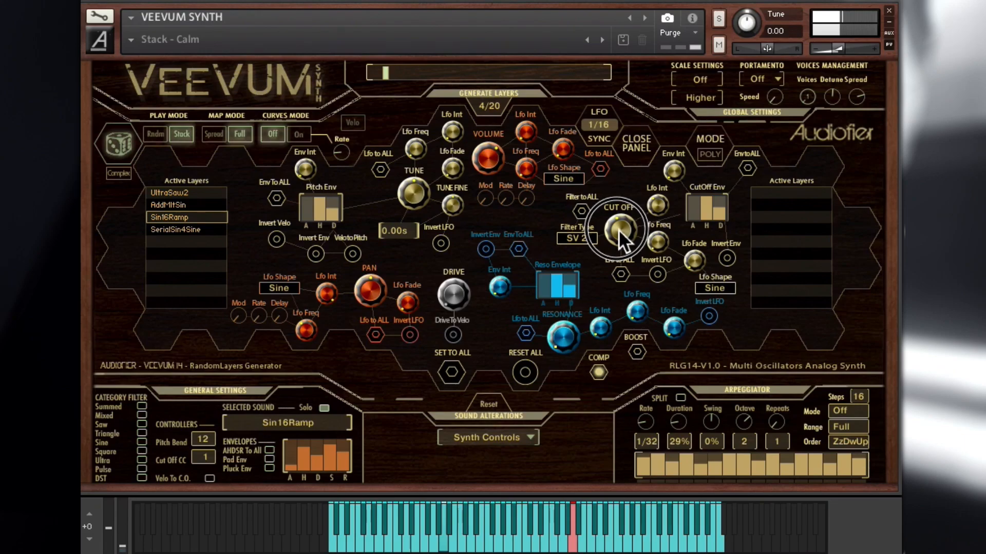
left_click(175, 229)
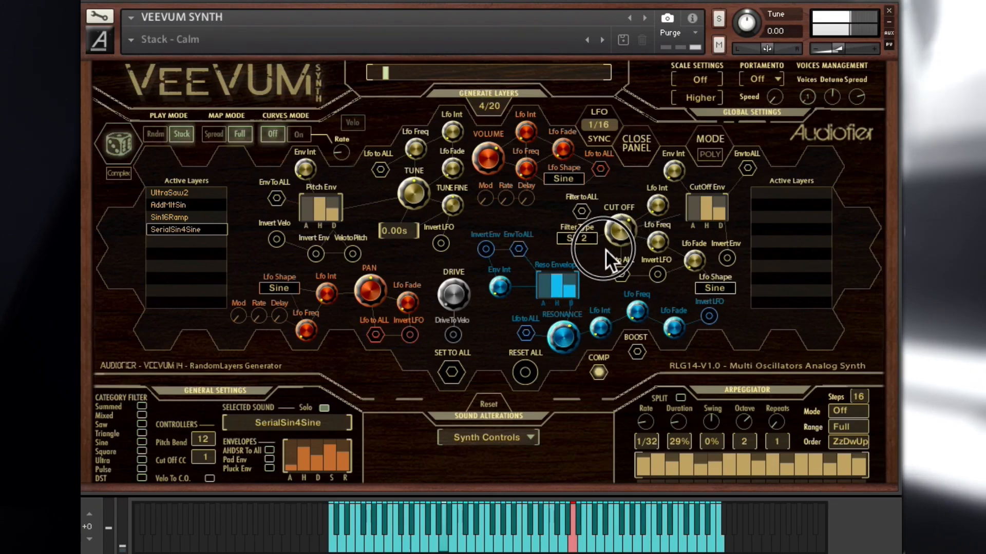
Change the SerialSin4Sine filter type from SV 2 to AR 4.
left_click(577, 237)
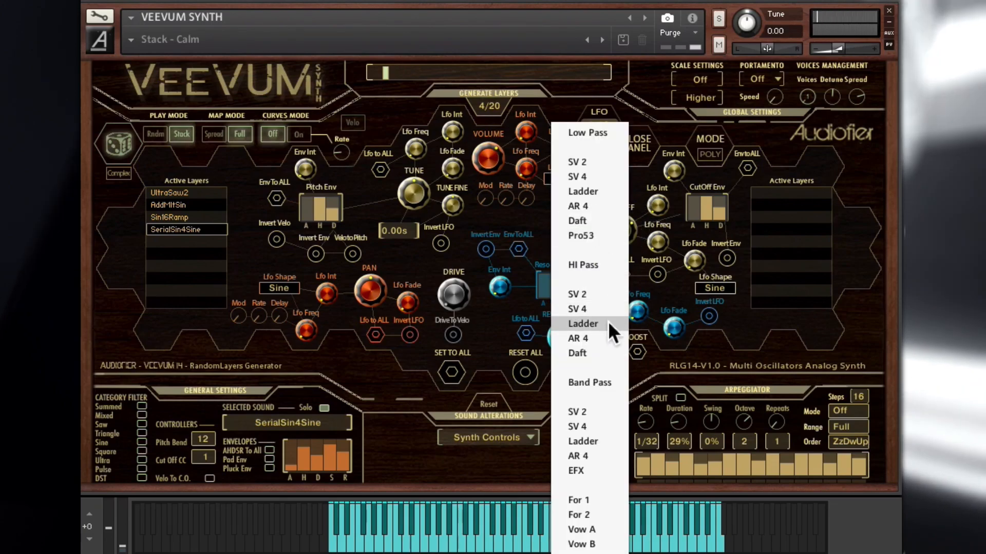
left_click(577, 338)
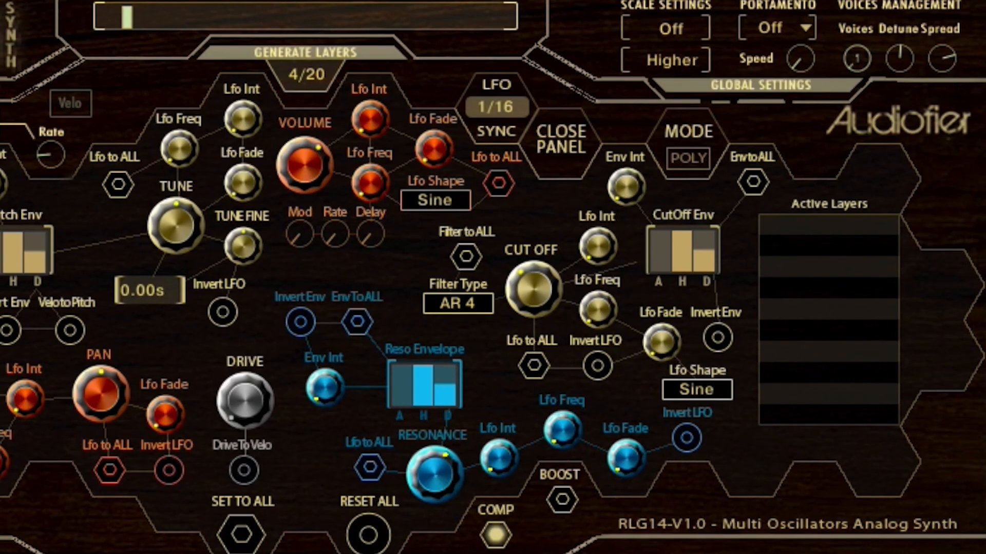
mouse_move(798, 117)
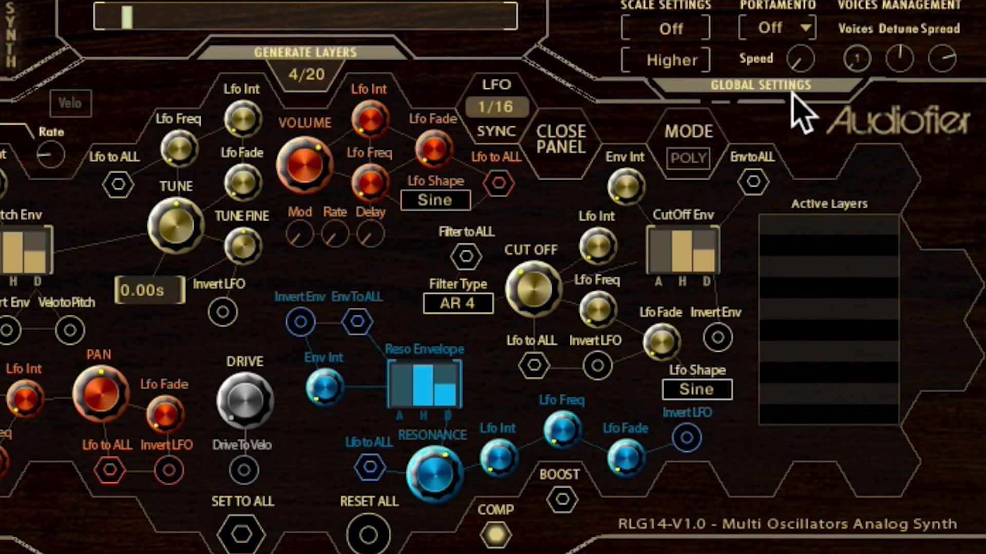
Switch the voice mode from POLY to MONO and close the Synth Controls panel.
left_click(687, 159)
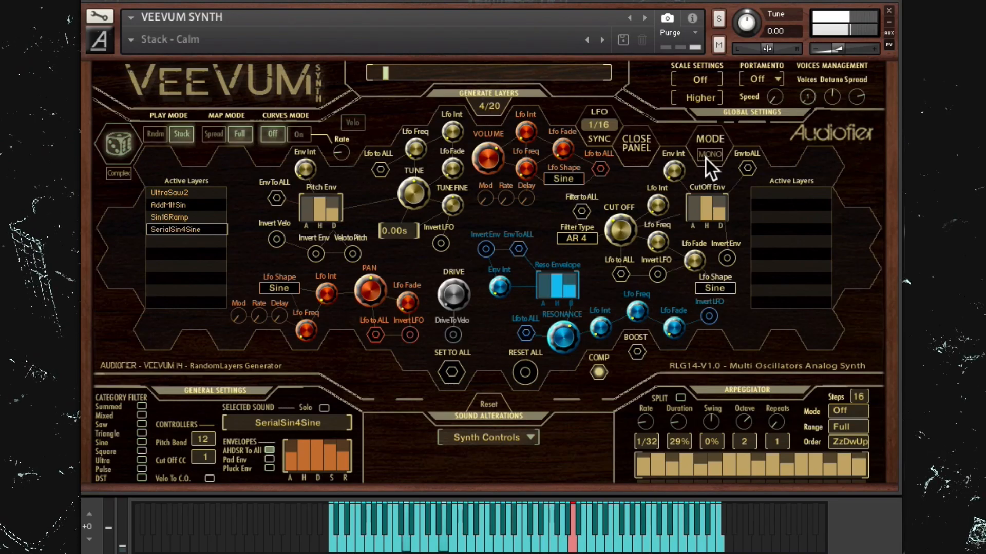
left_click(709, 155)
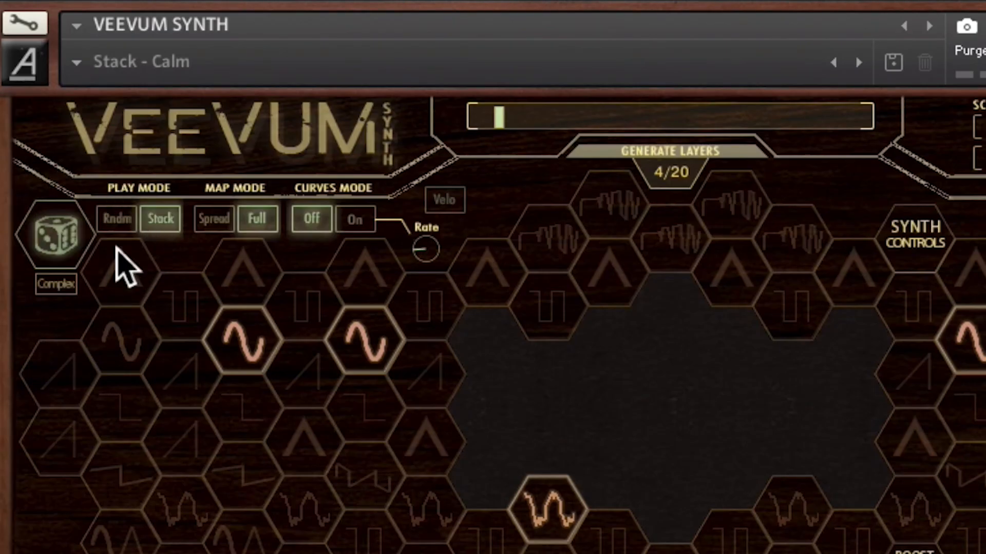
mouse_move(54, 349)
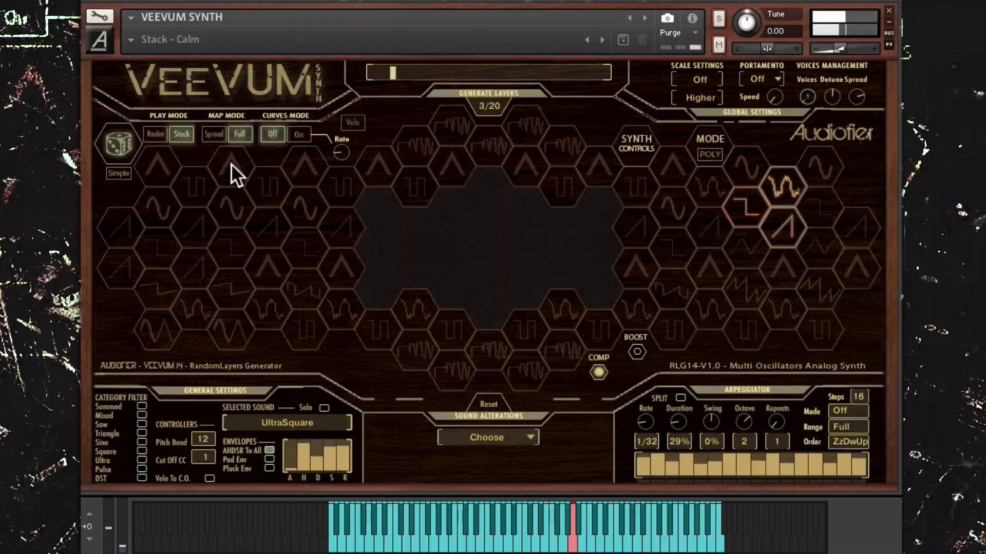
Set the generator to Complex and roll a random waveform set, landing on DST Larva.
left_click(118, 143)
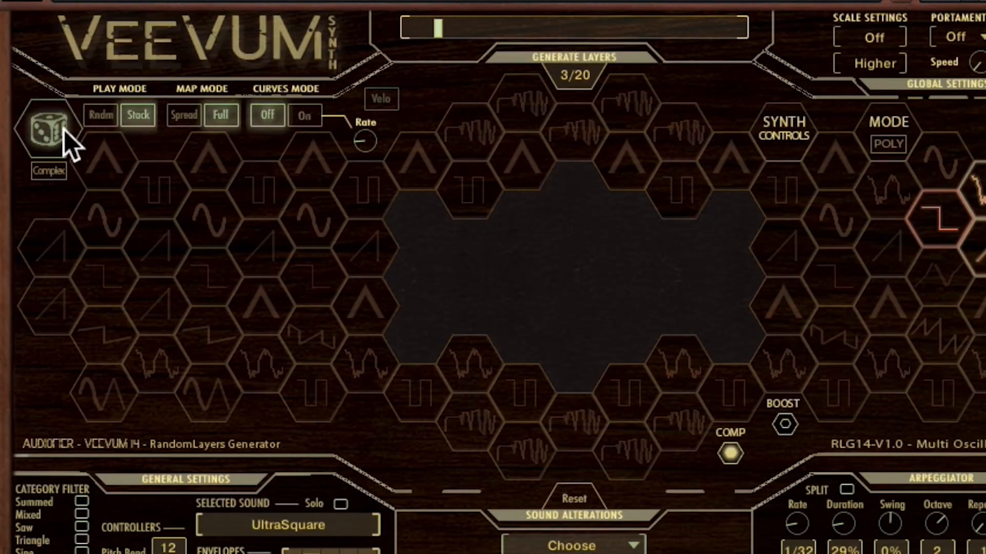
left_click(48, 129)
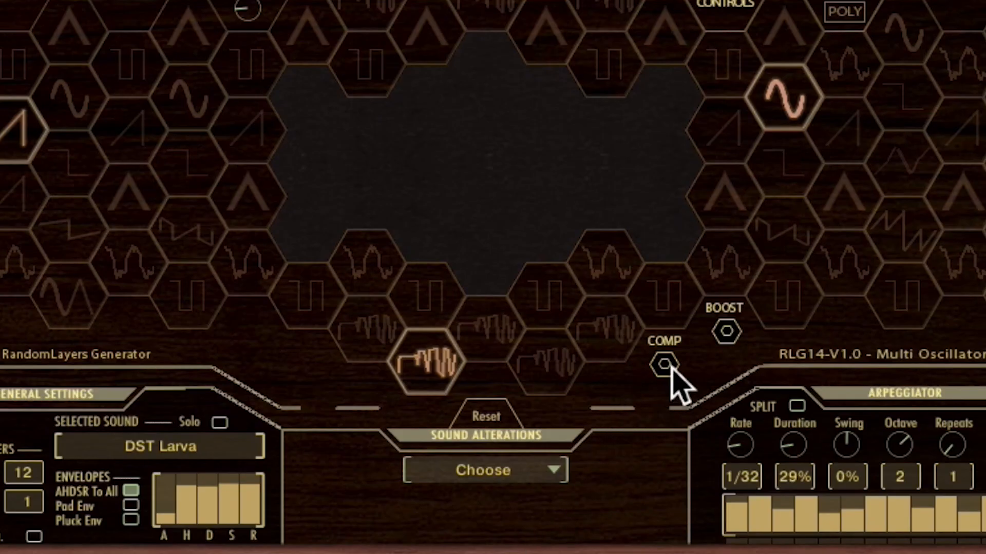
mouse_move(742, 358)
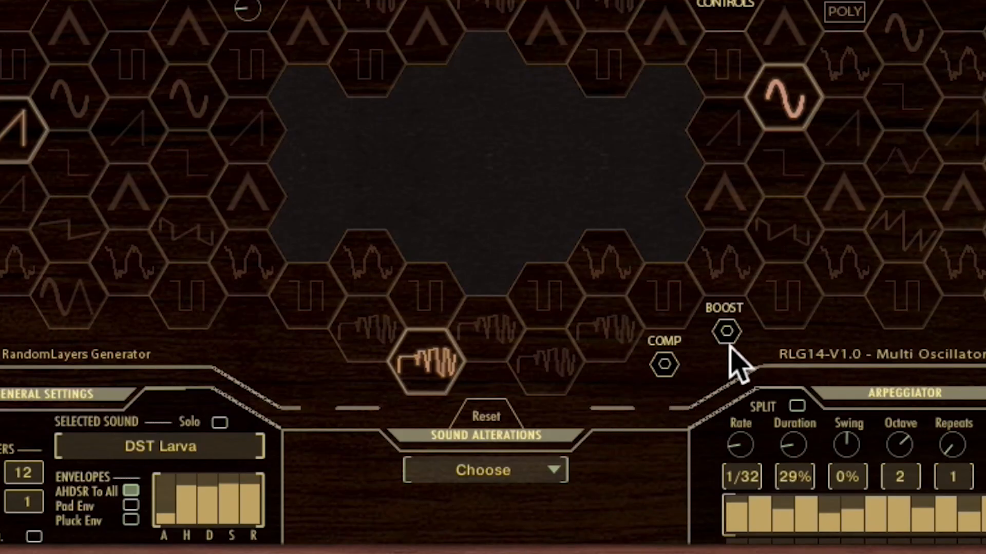
Turn the COMP hexagon off and the BOOST hexagon on.
left_click(724, 331)
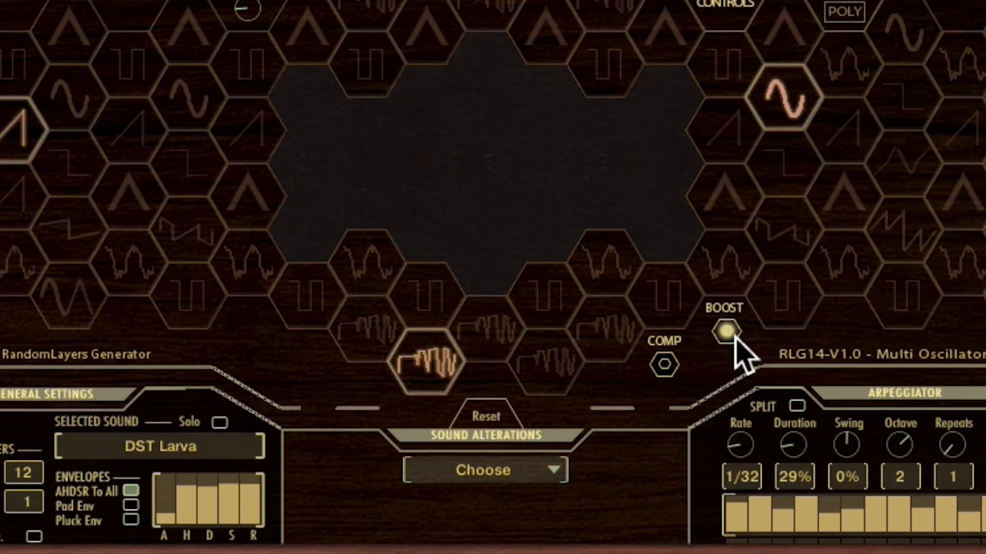
left_click(726, 330)
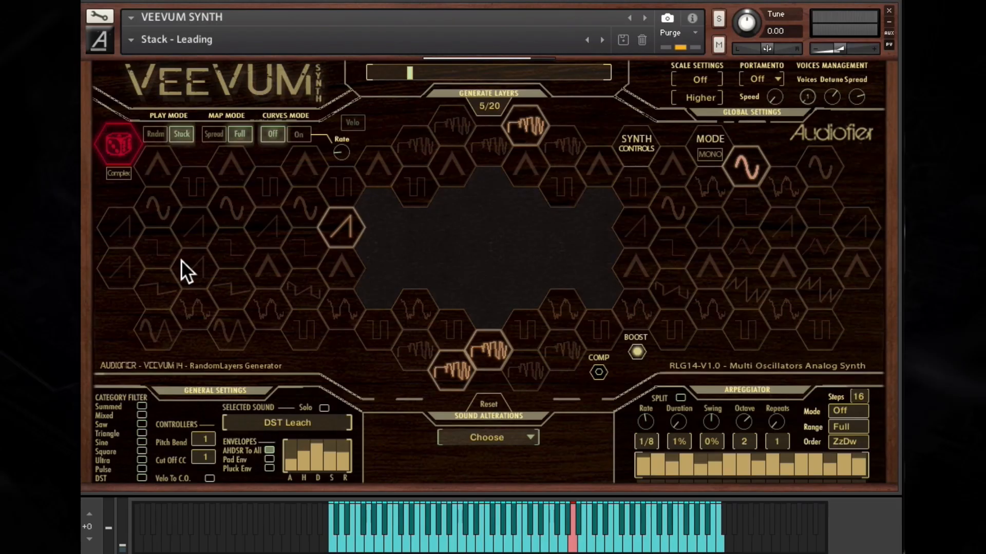
Toggle the five-layer patch's MODE from MONO back to POLY.
left_click(117, 143)
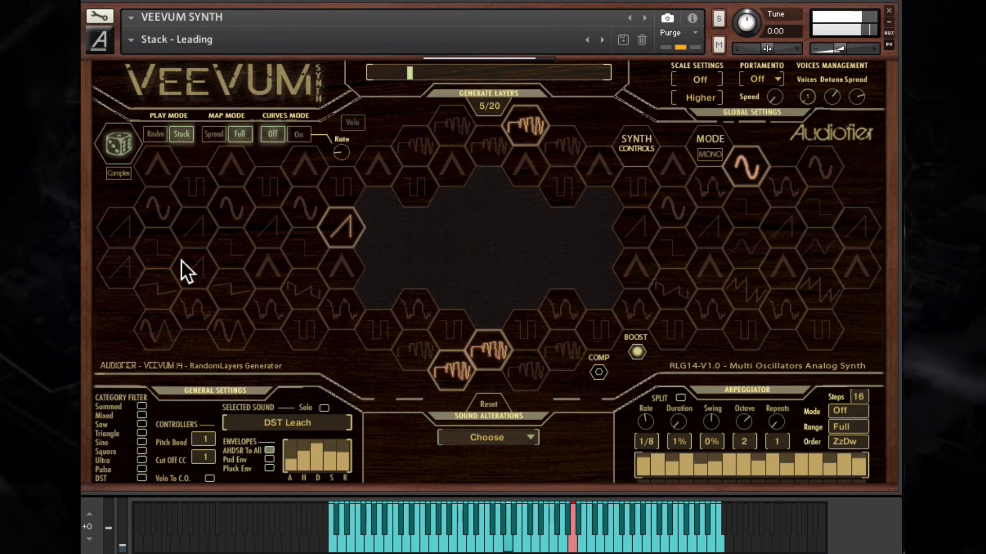
mouse_move(669, 217)
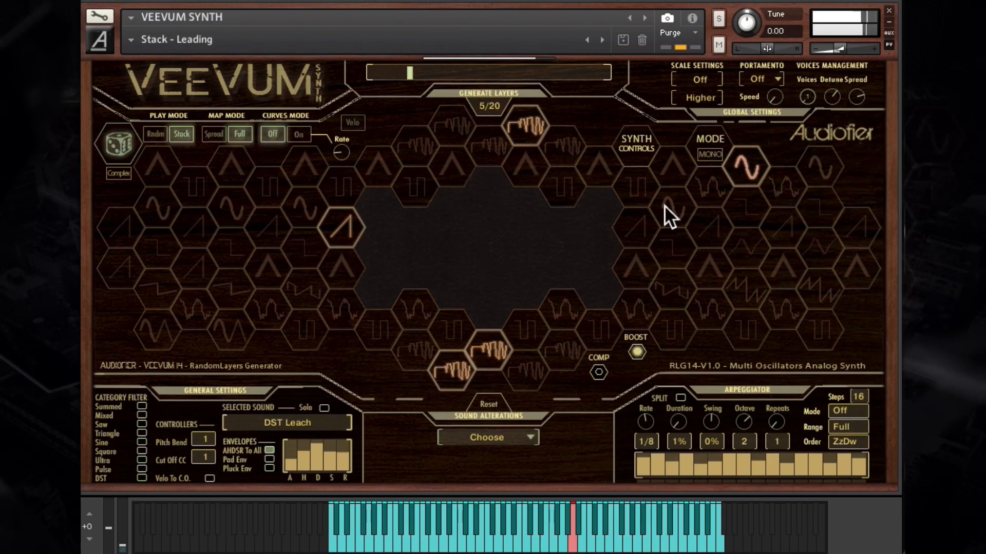
left_click(709, 155)
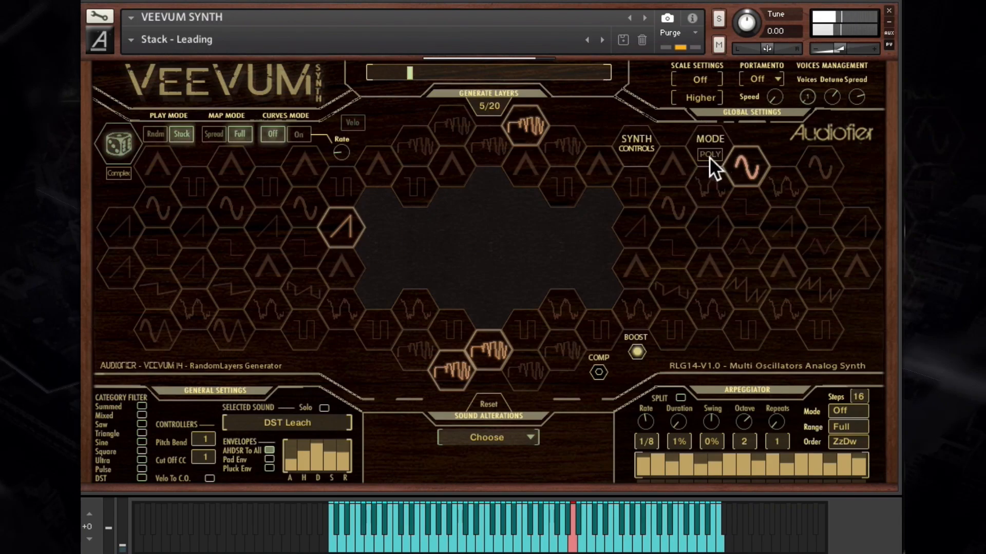